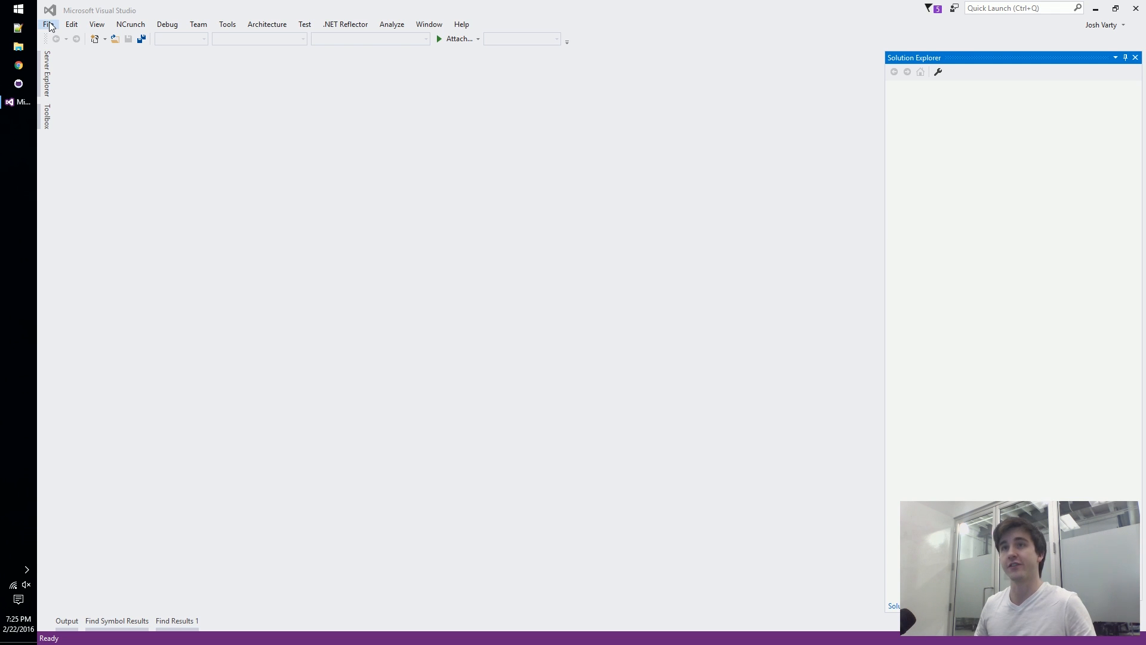
Create the Analyzer5 project from the Extensibility 'Analyzer with Code Fix (NuGet + VSIX)' template.
{"action": "left_click", "coordinate": [47, 24]}
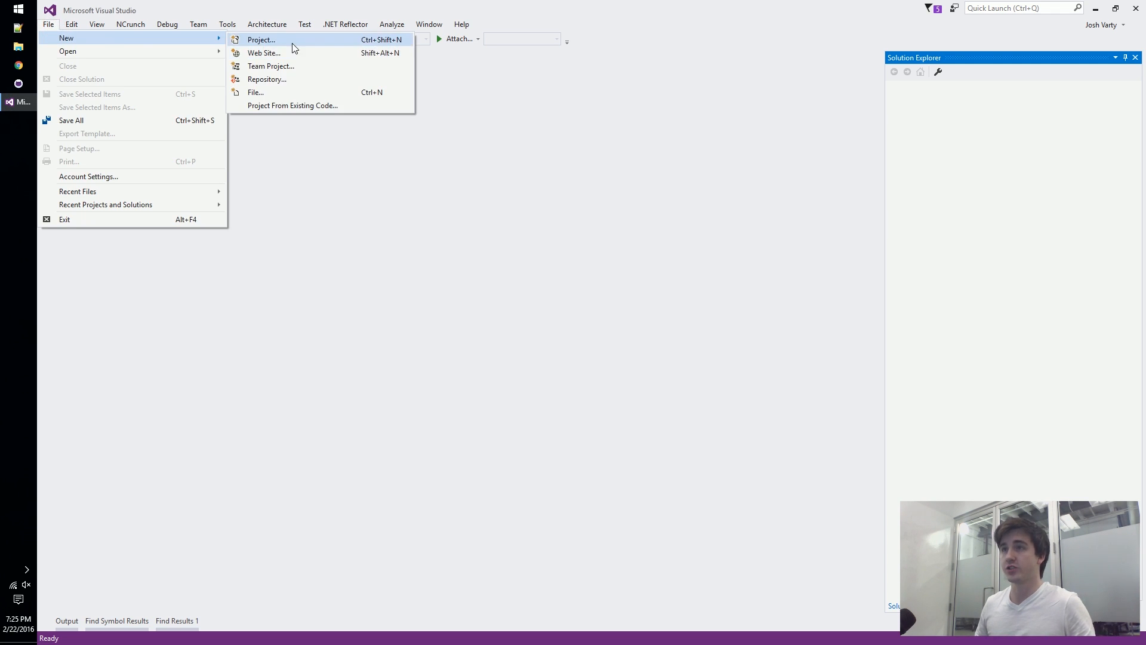
{"action": "left_click", "coordinate": [261, 39]}
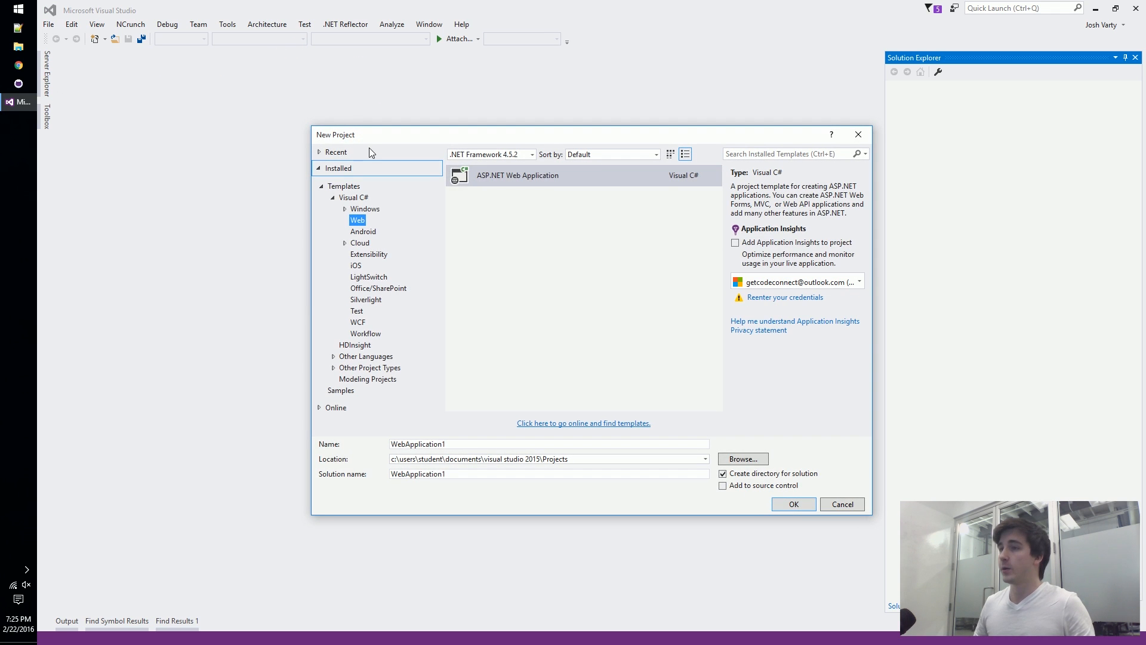
{"action": "left_click", "coordinate": [369, 253]}
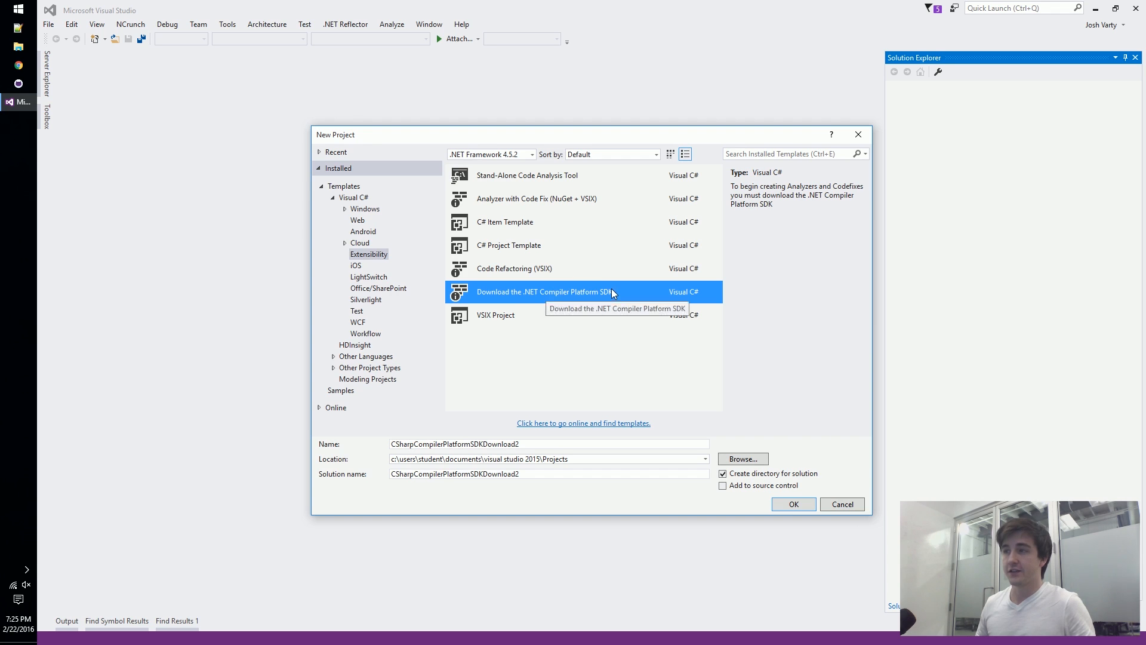
{"action": "mouse_move", "coordinate": [583, 281]}
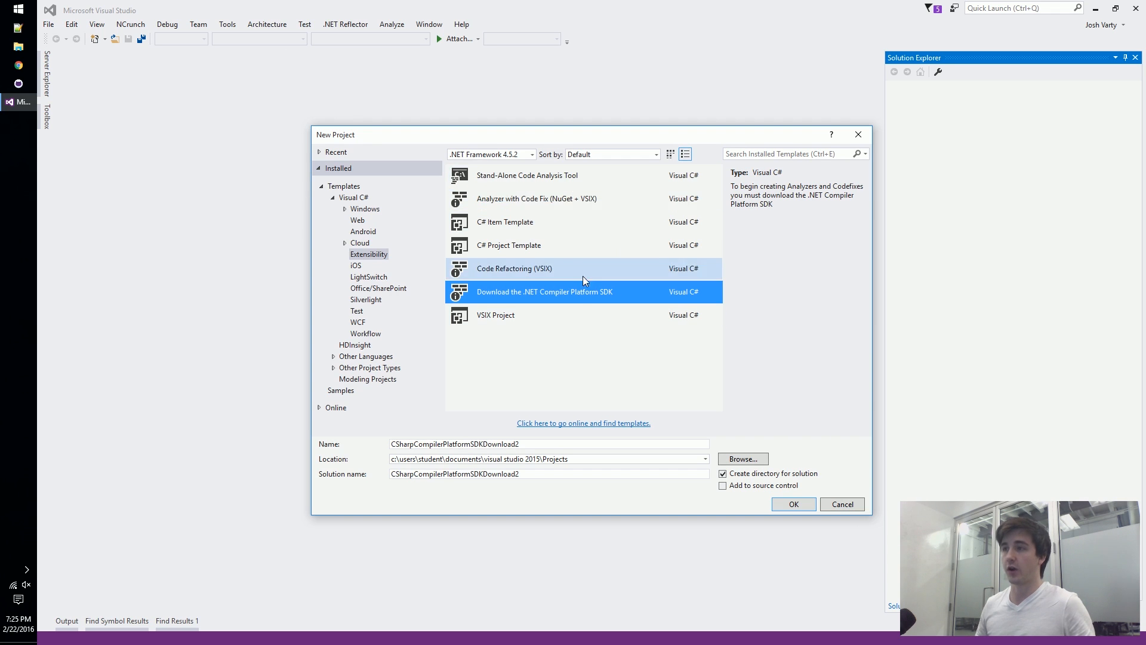
{"action": "mouse_move", "coordinate": [551, 203]}
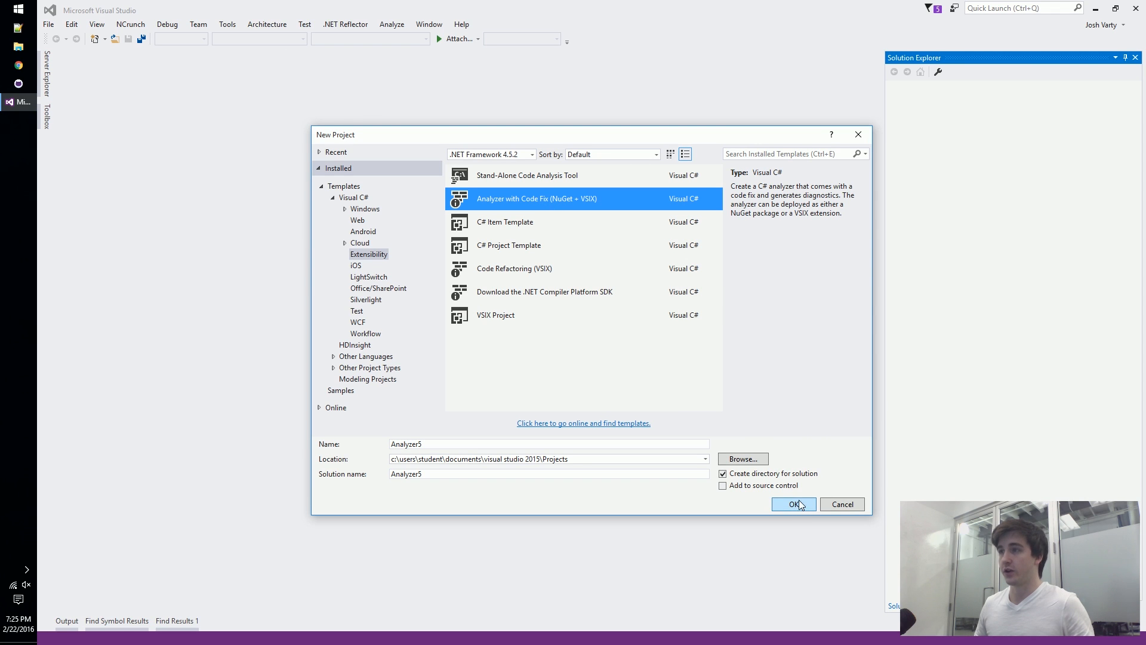
{"action": "left_click", "coordinate": [794, 504]}
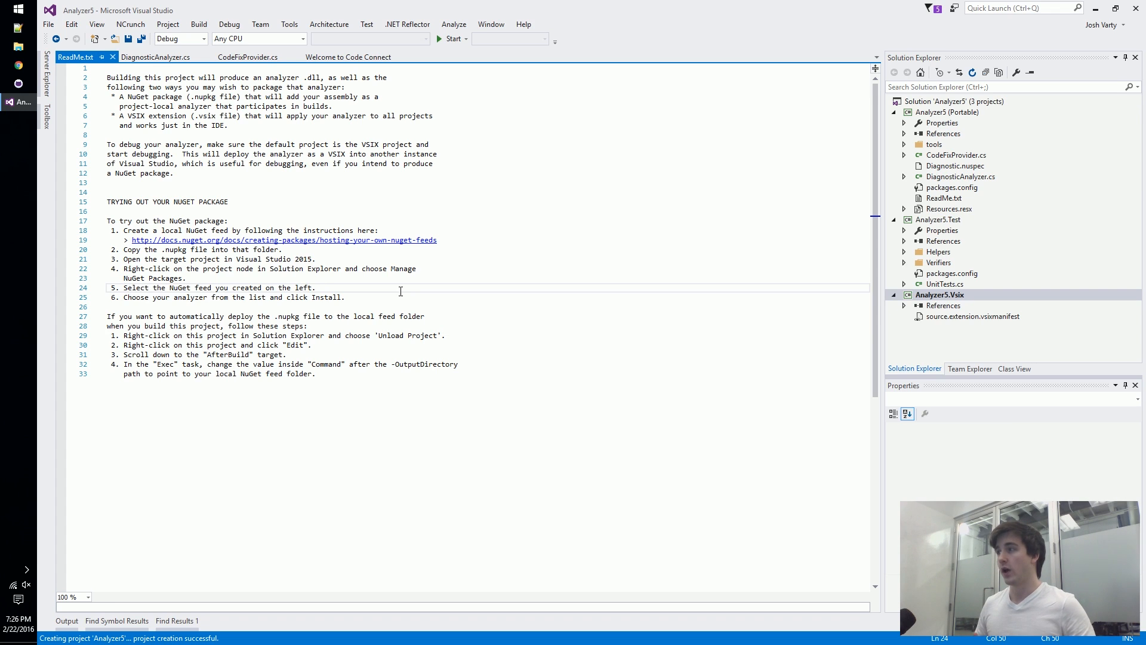
Review the VSIX packaging notes in ReadMe.txt and close it to reveal DiagnosticAnalyzer.cs.
{"action": "left_click", "coordinate": [313, 288]}
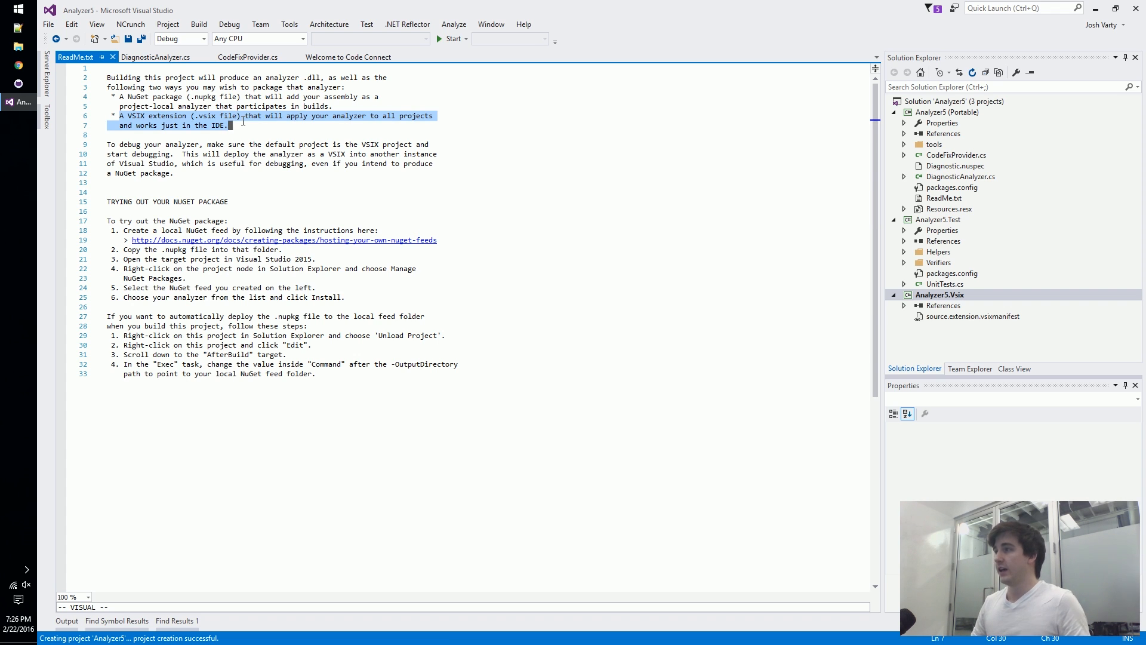
{"action": "mouse_move", "coordinate": [527, 145]}
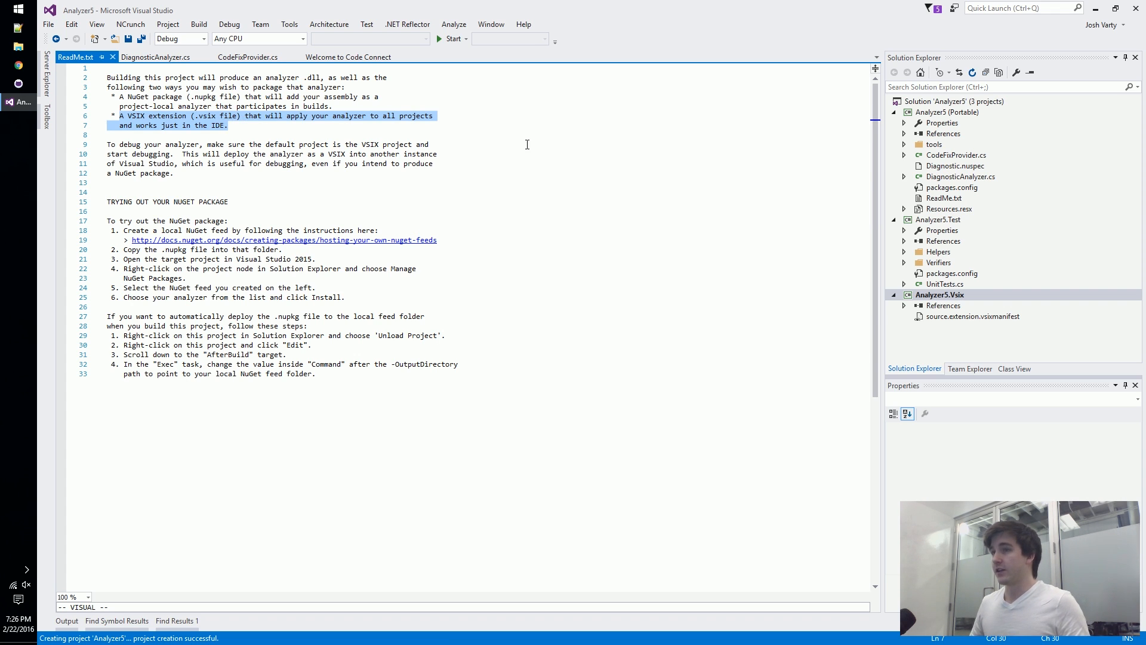
{"action": "left_click", "coordinate": [155, 58]}
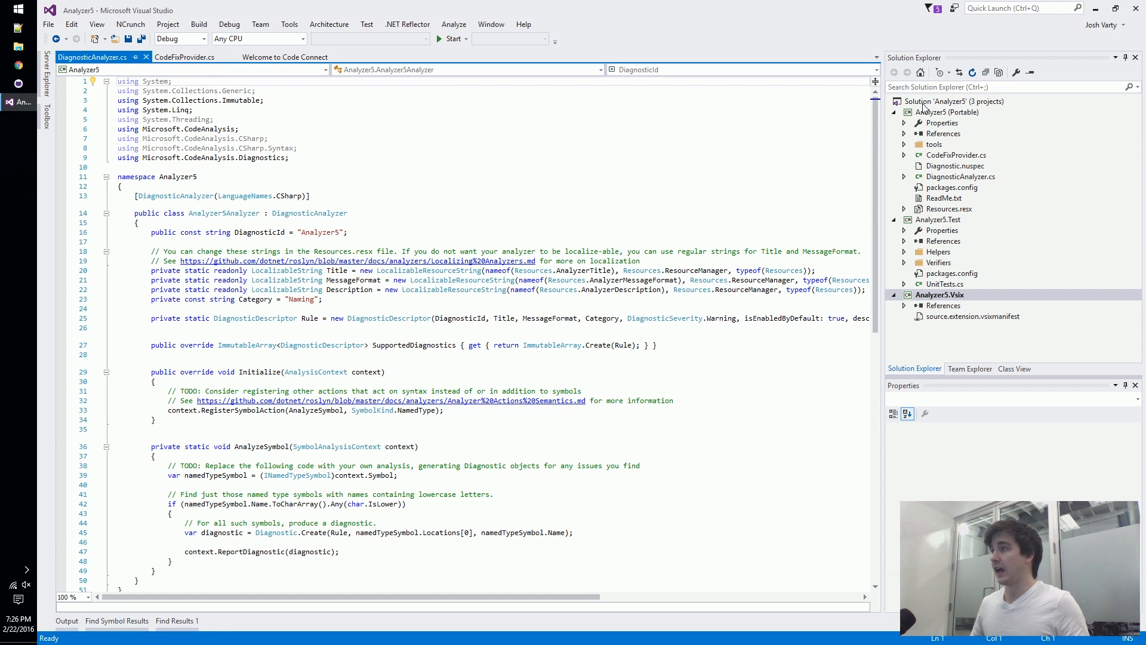
Browse the Portable, Vsix and Test projects in Solution Explorer, expanding Analyzer5.Test.
{"action": "left_click", "coordinate": [894, 133]}
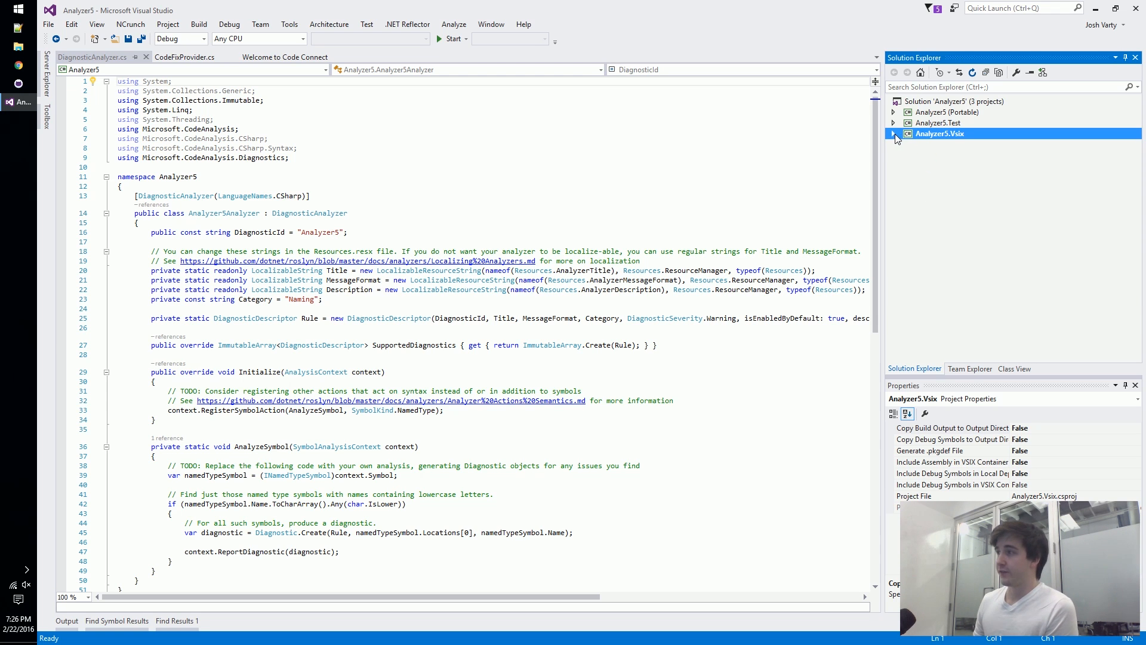
{"action": "left_click", "coordinate": [893, 134]}
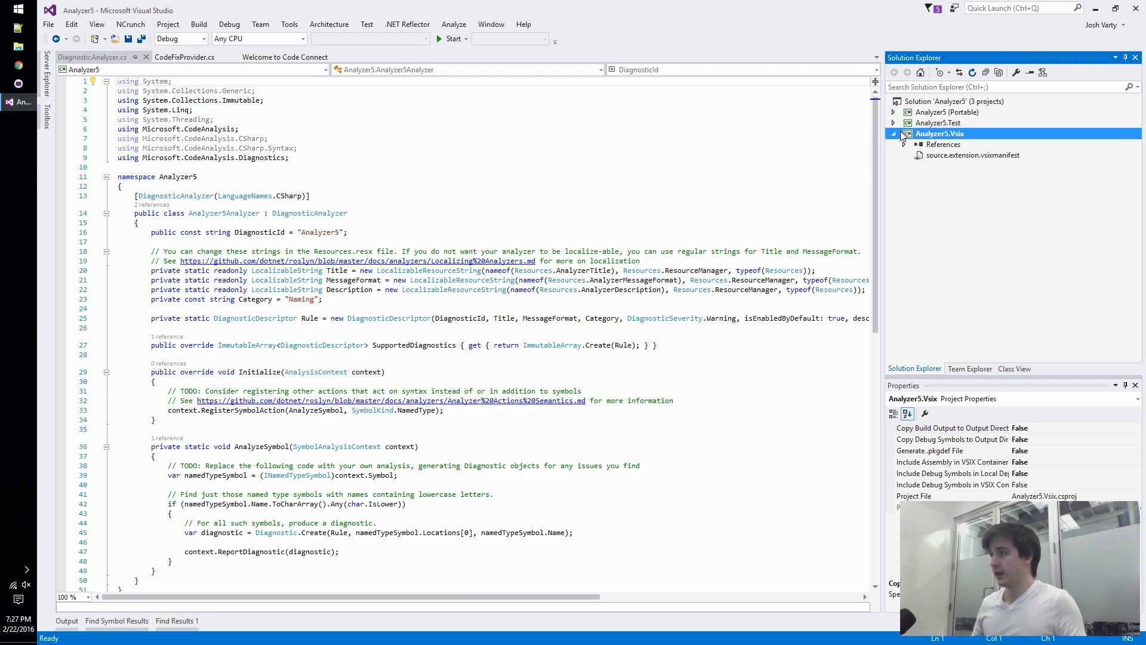
{"action": "mouse_move", "coordinate": [897, 138]}
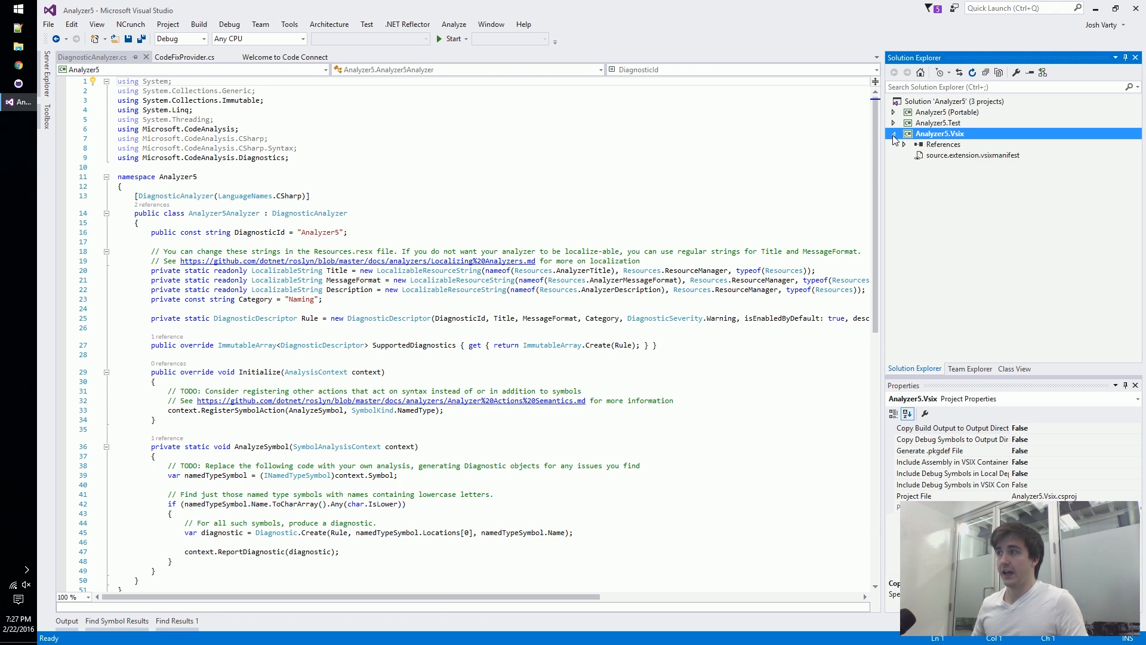
{"action": "mouse_move", "coordinate": [933, 131]}
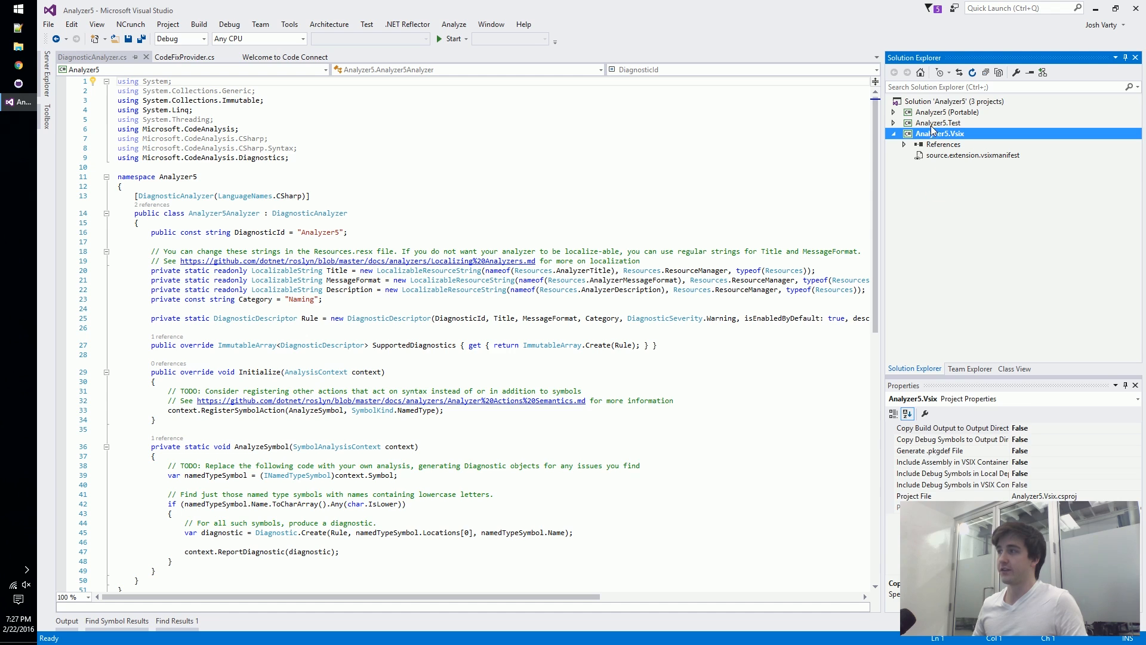
{"action": "left_click", "coordinate": [947, 112]}
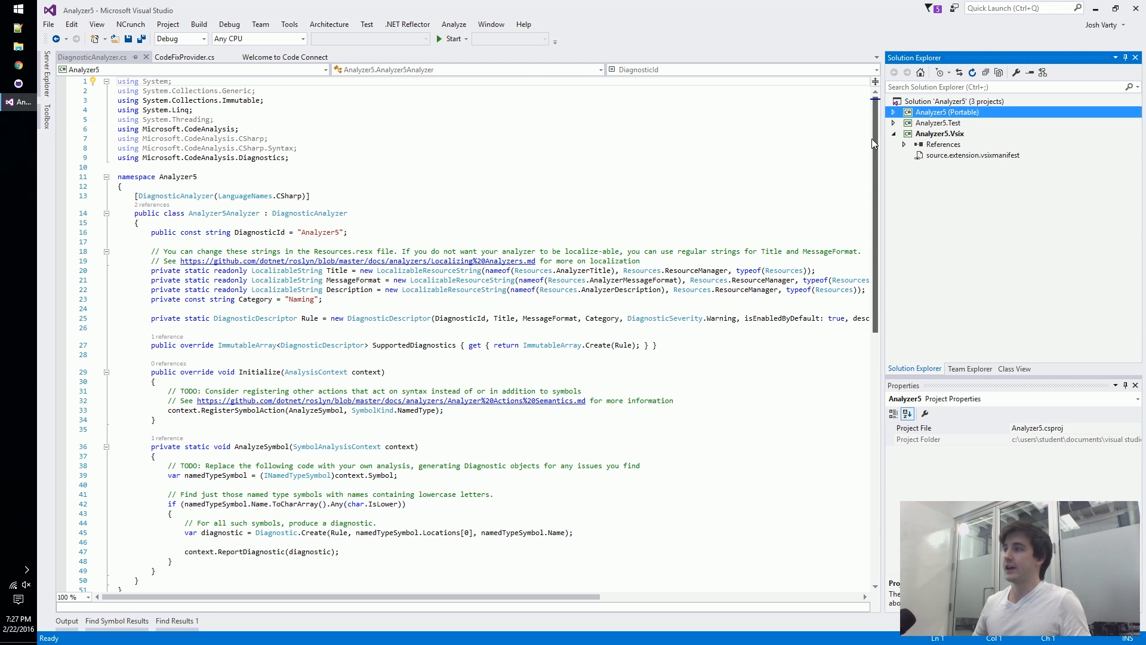
{"action": "left_click", "coordinate": [893, 133]}
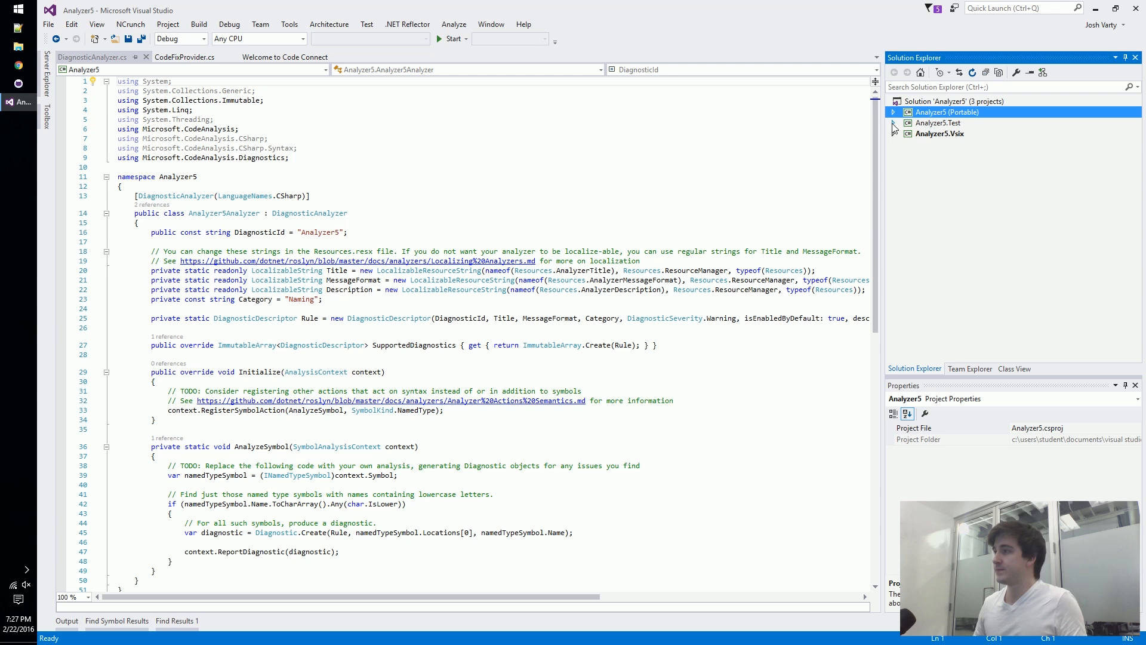
{"action": "left_click", "coordinate": [893, 123]}
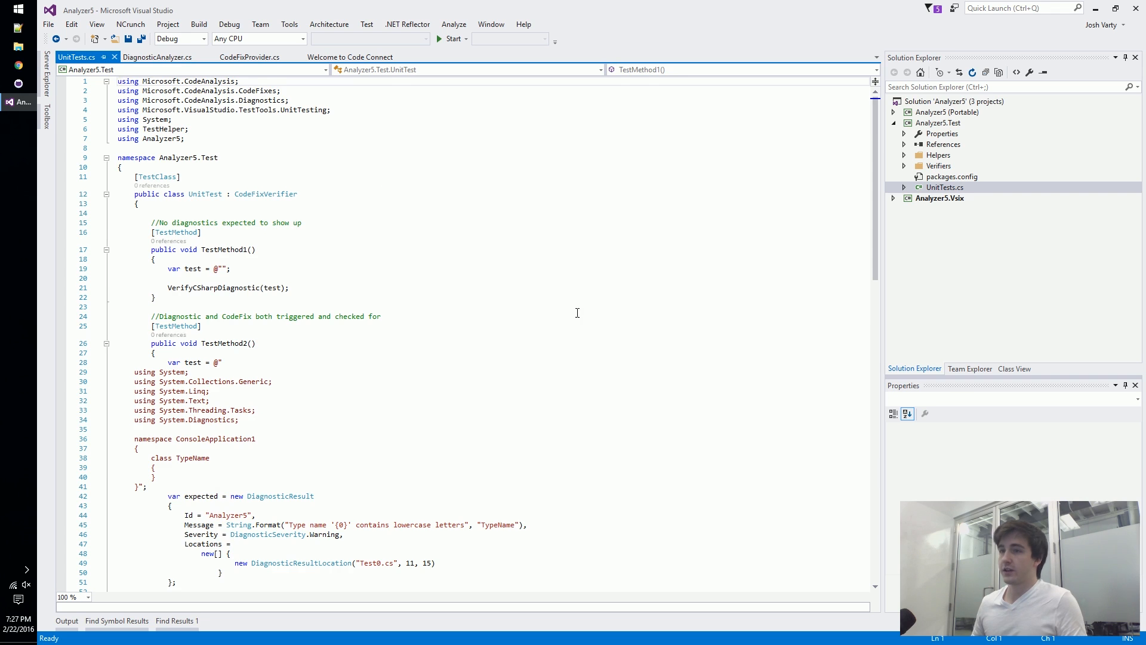
Review the expected DiagnosticResult block in TestMethod2 of UnitTests.cs.
{"action": "scroll", "scroll_direction": "down", "scroll_amount": 3}
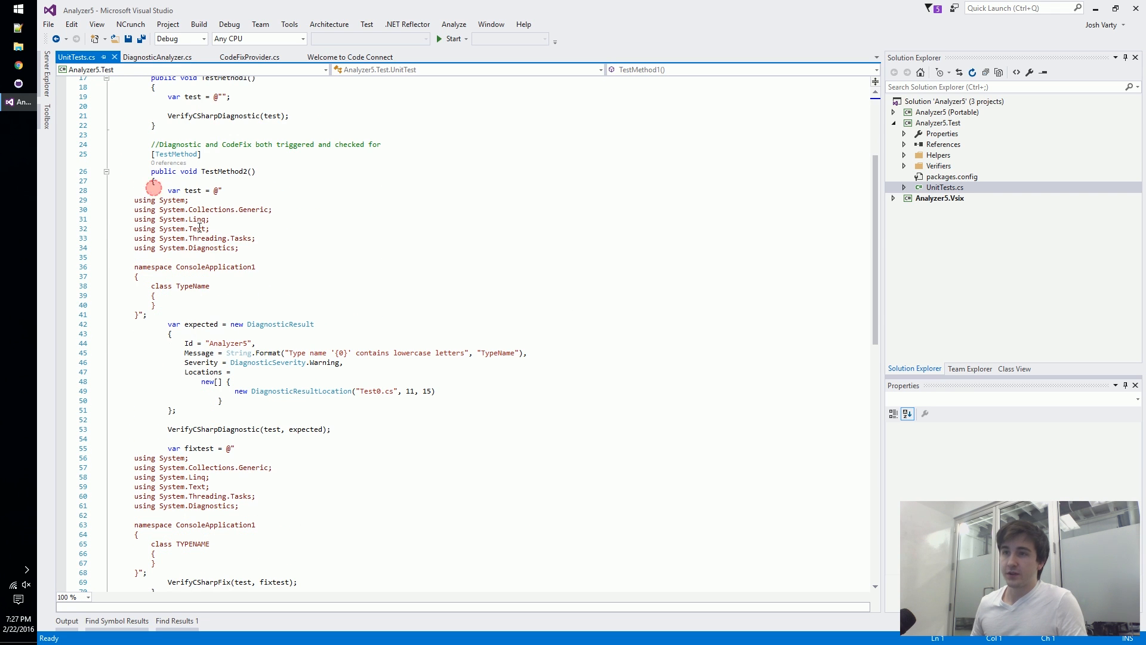
{"action": "left_click", "coordinate": [227, 324]}
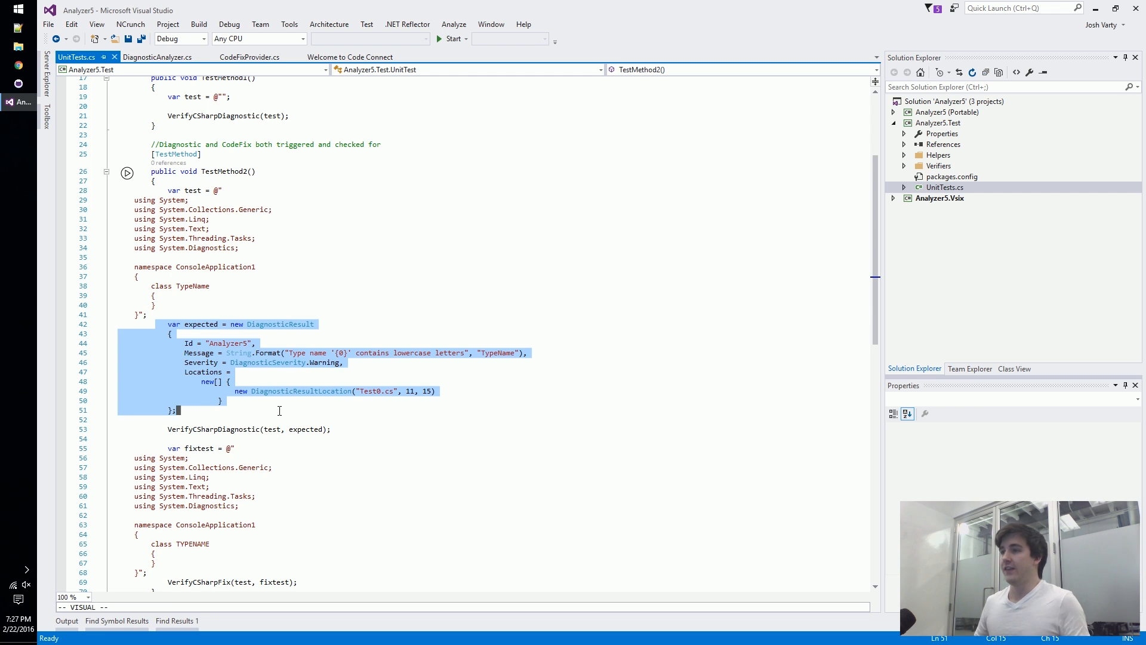
{"action": "scroll", "scroll_direction": "down", "scroll_amount": 3}
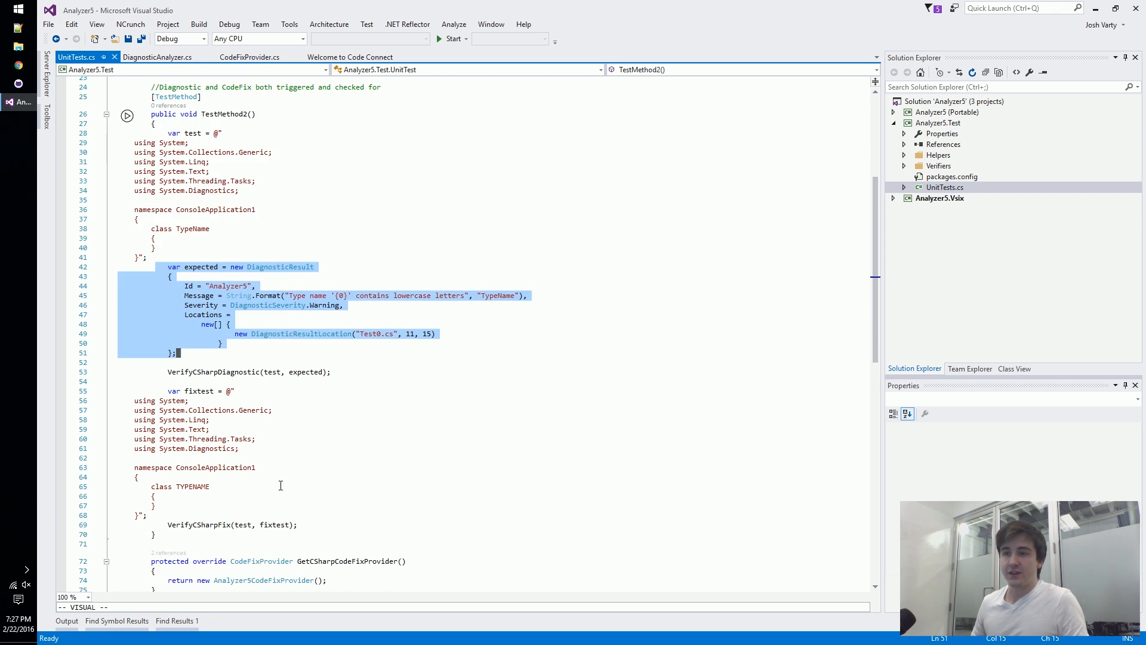
{"action": "mouse_move", "coordinate": [217, 516]}
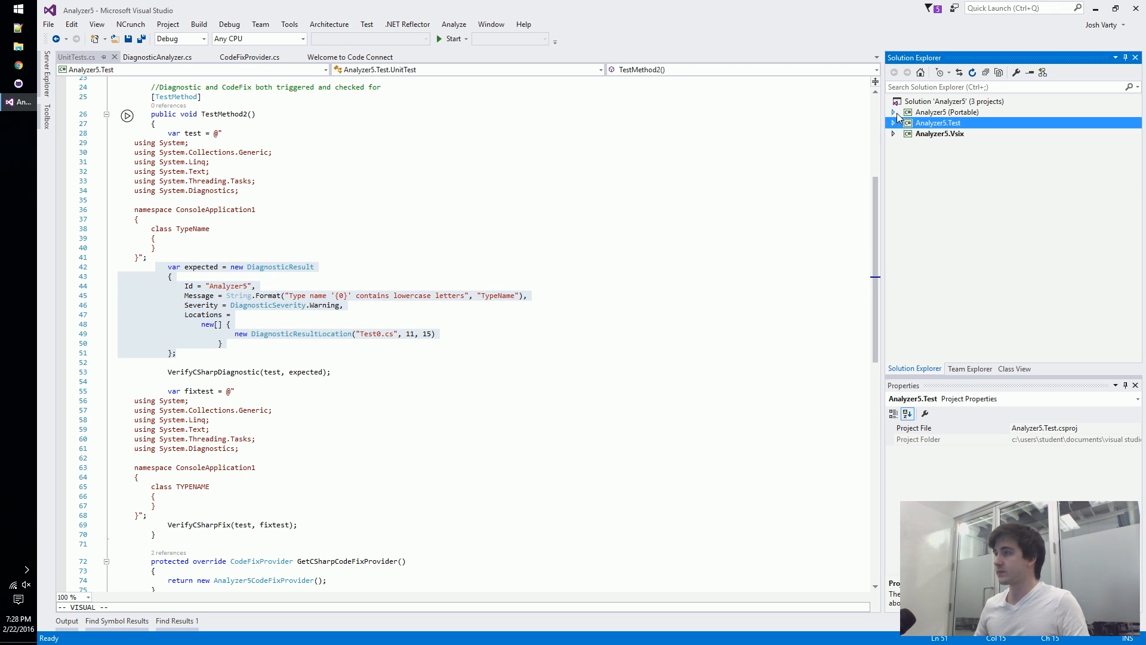
Switch Solution Explorer to the Analyzer5 (Portable) project and open DiagnosticAnalyzer.cs.
{"action": "left_click", "coordinate": [946, 112]}
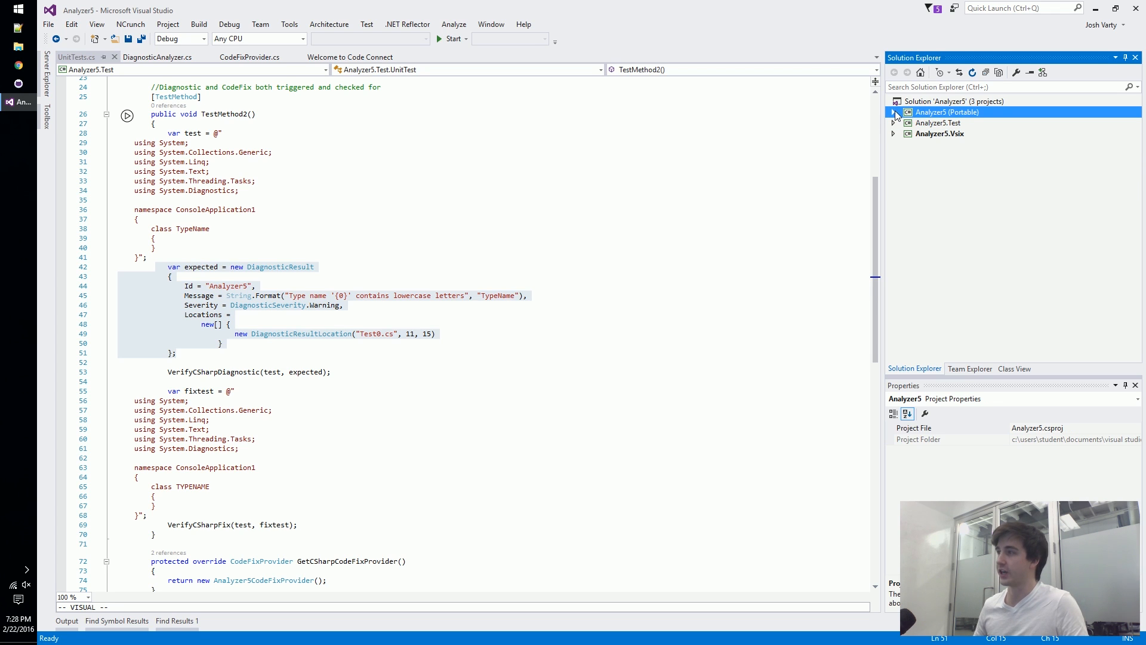
{"action": "left_click", "coordinate": [894, 112]}
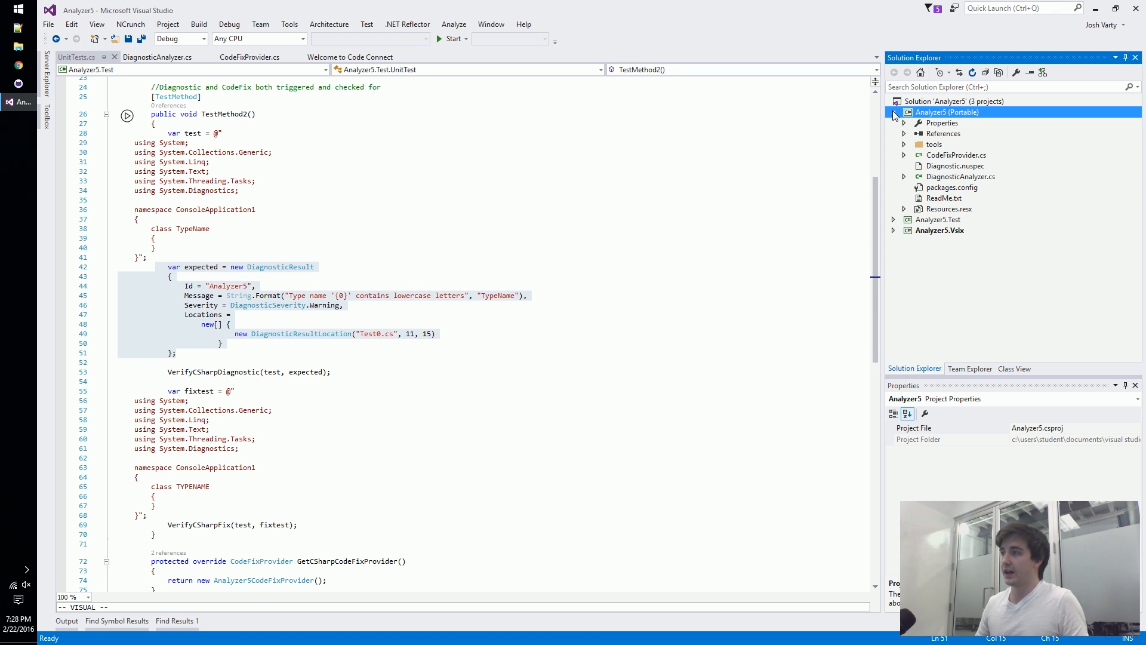
{"action": "mouse_move", "coordinate": [951, 182]}
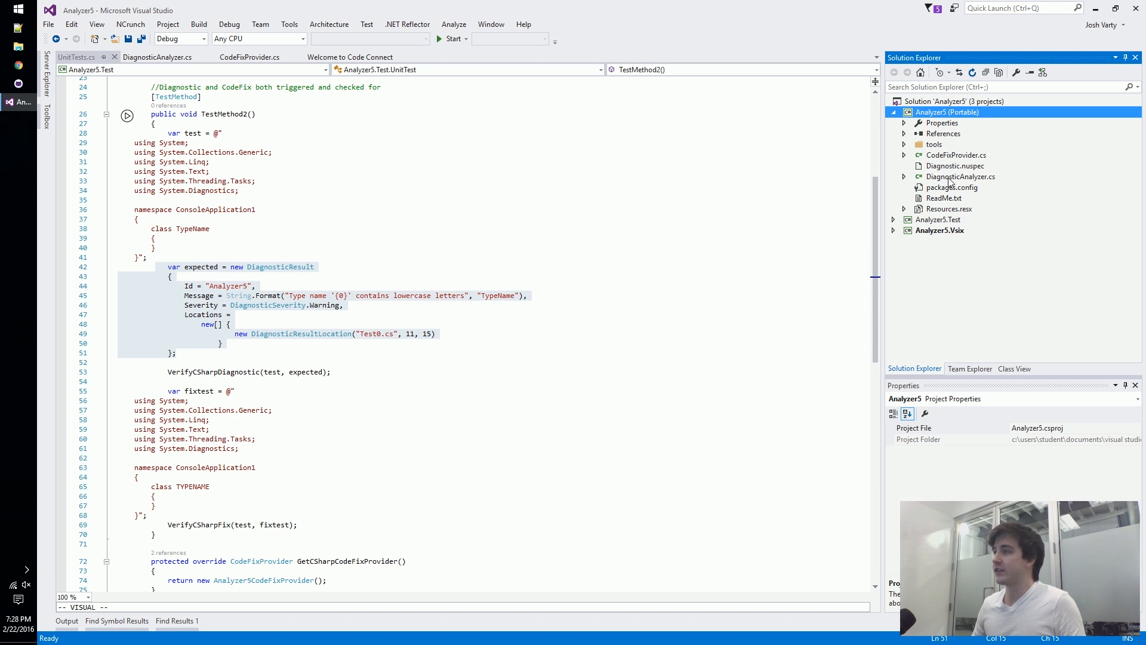
{"action": "left_click", "coordinate": [960, 177]}
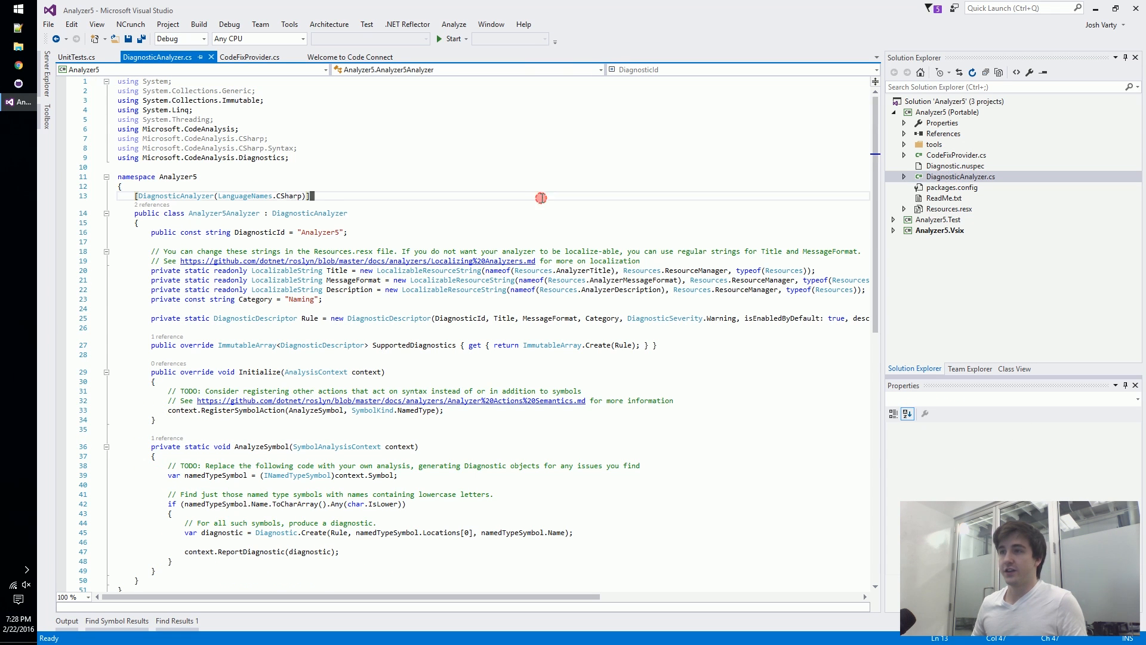
Start debugging to build Analyzer5 and launch the experimental Visual Studio instance.
{"action": "scroll", "scroll_direction": "up", "scroll_amount": 3}
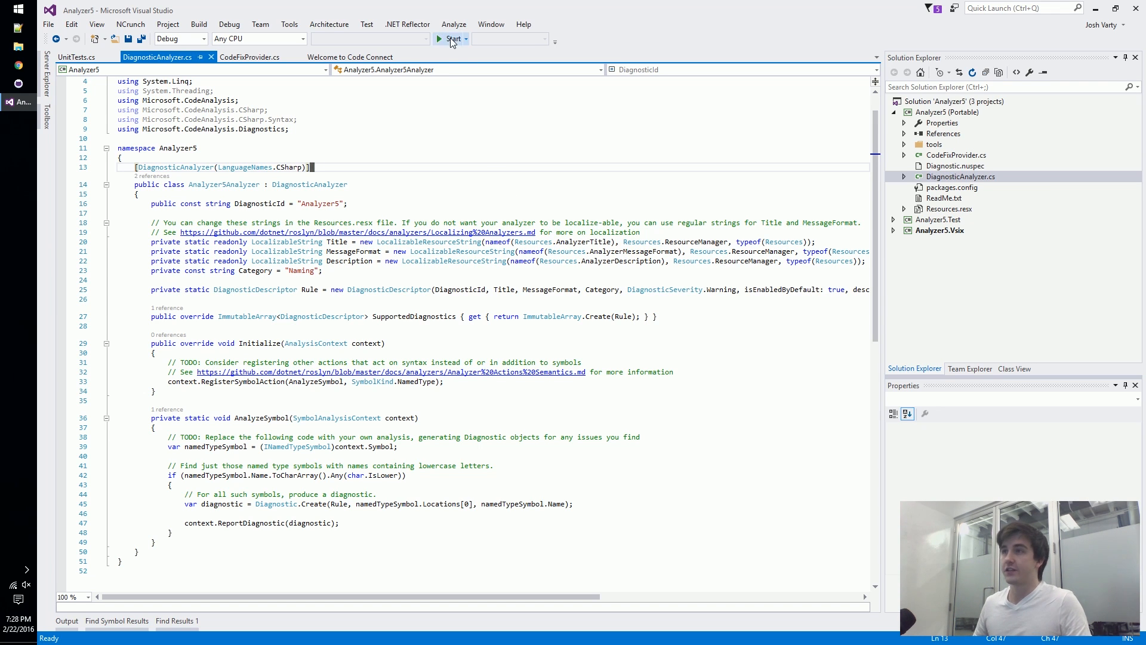
{"action": "left_click", "coordinate": [449, 38]}
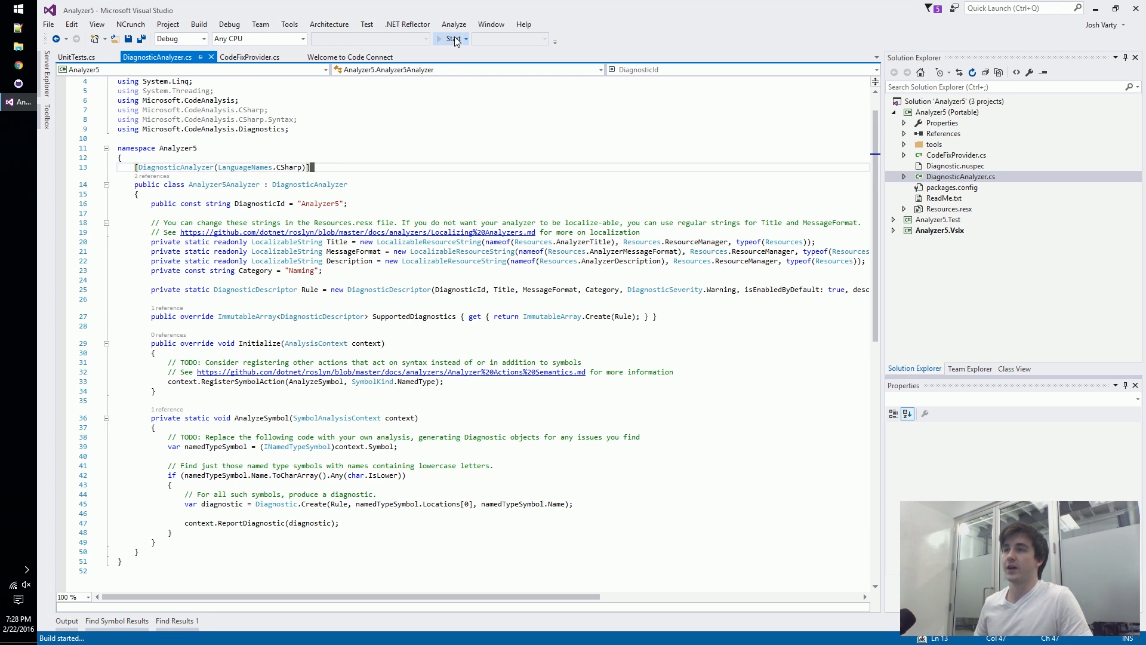
{"action": "left_click", "coordinate": [449, 38]}
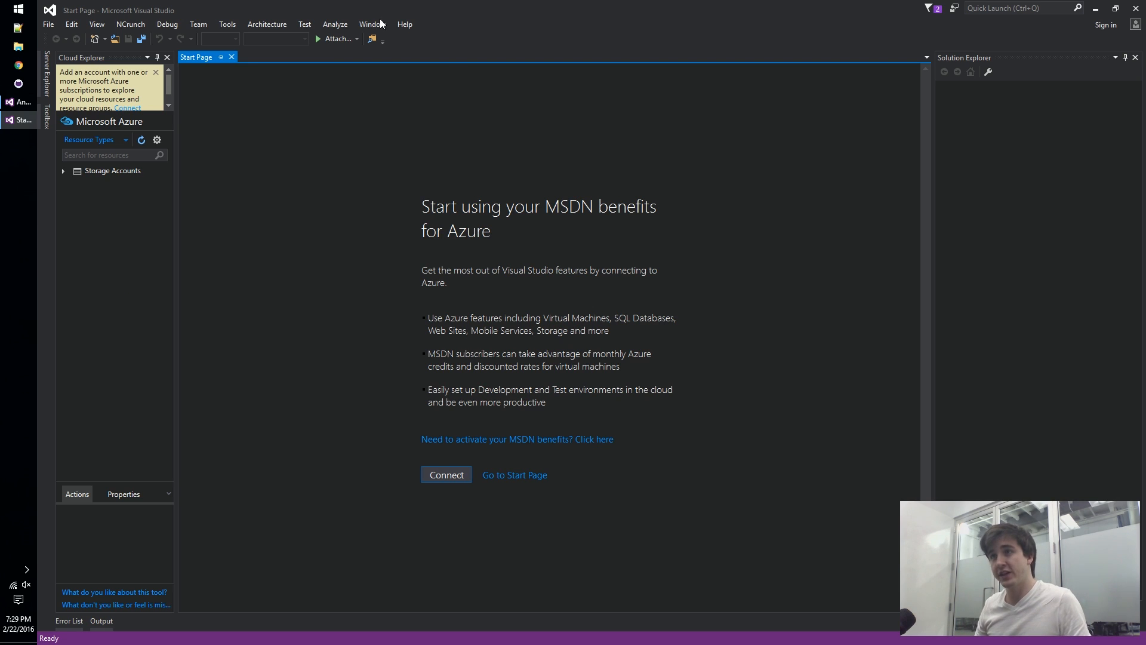
{"action": "mouse_move", "coordinate": [231, 57]}
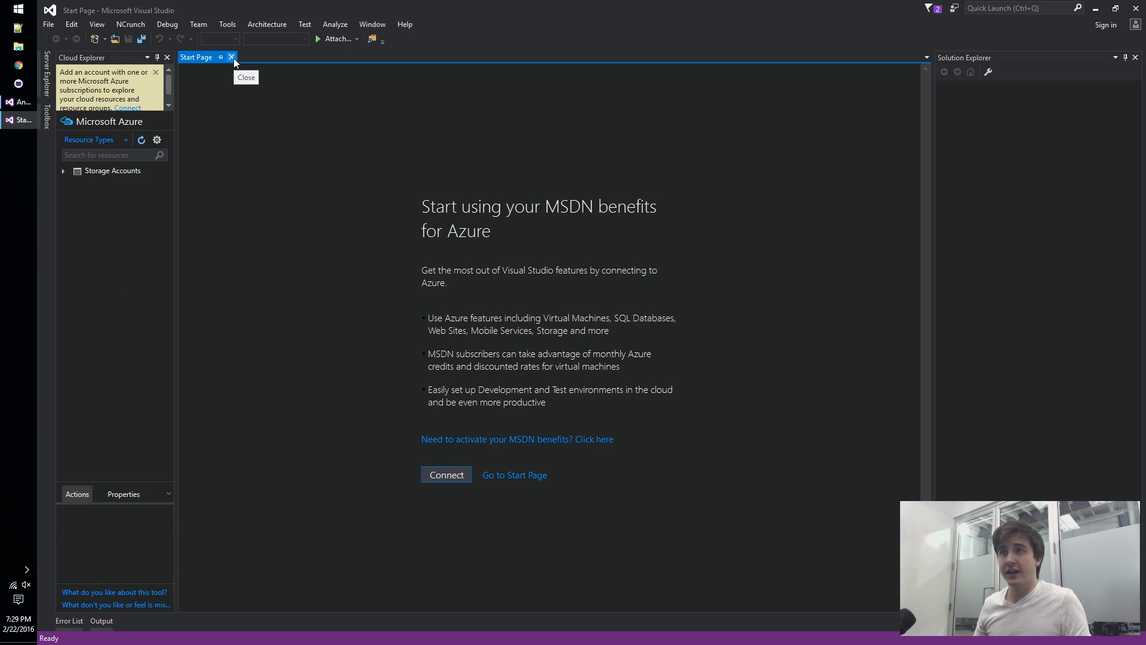
{"action": "mouse_move", "coordinate": [235, 65]}
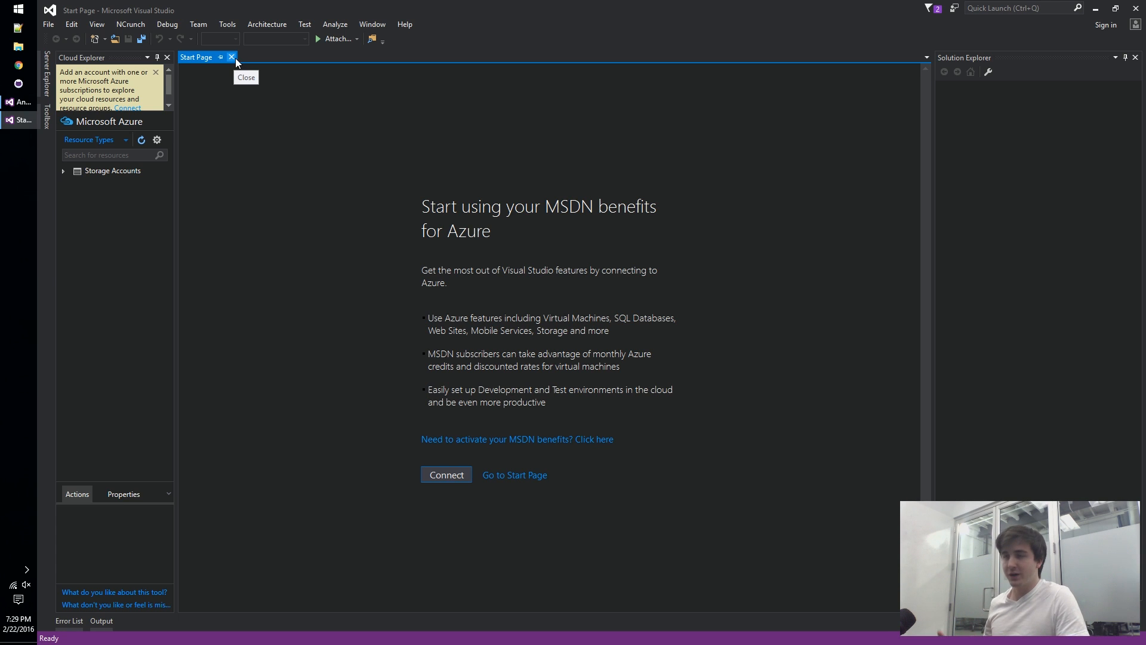
{"action": "mouse_move", "coordinate": [230, 39]}
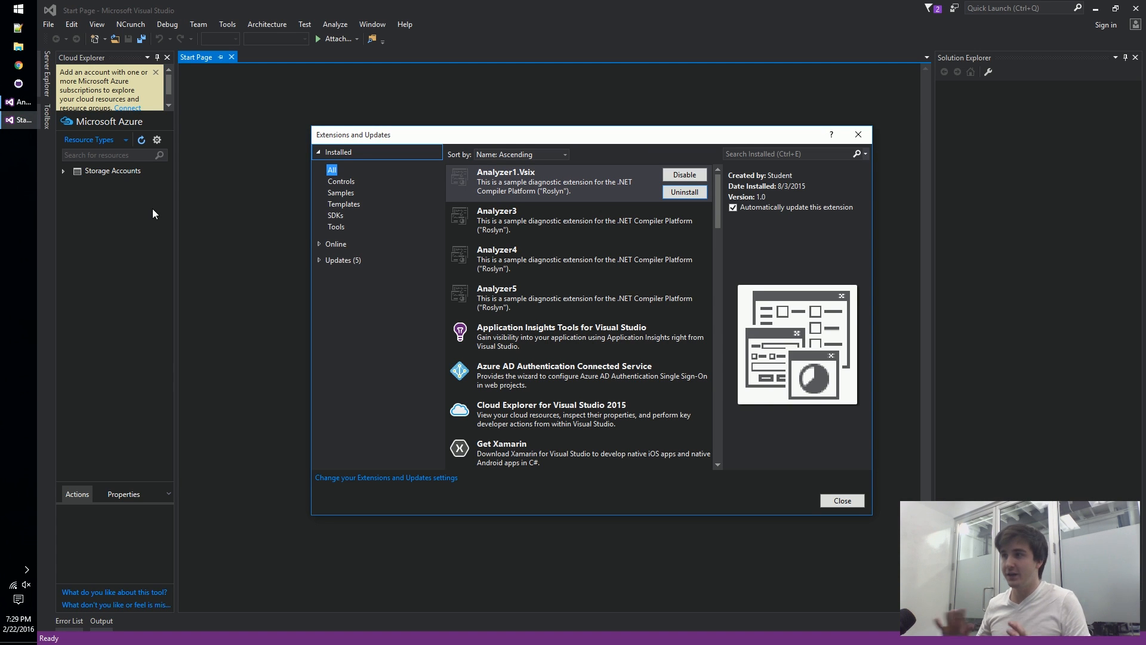
{"action": "mouse_move", "coordinate": [657, 177]}
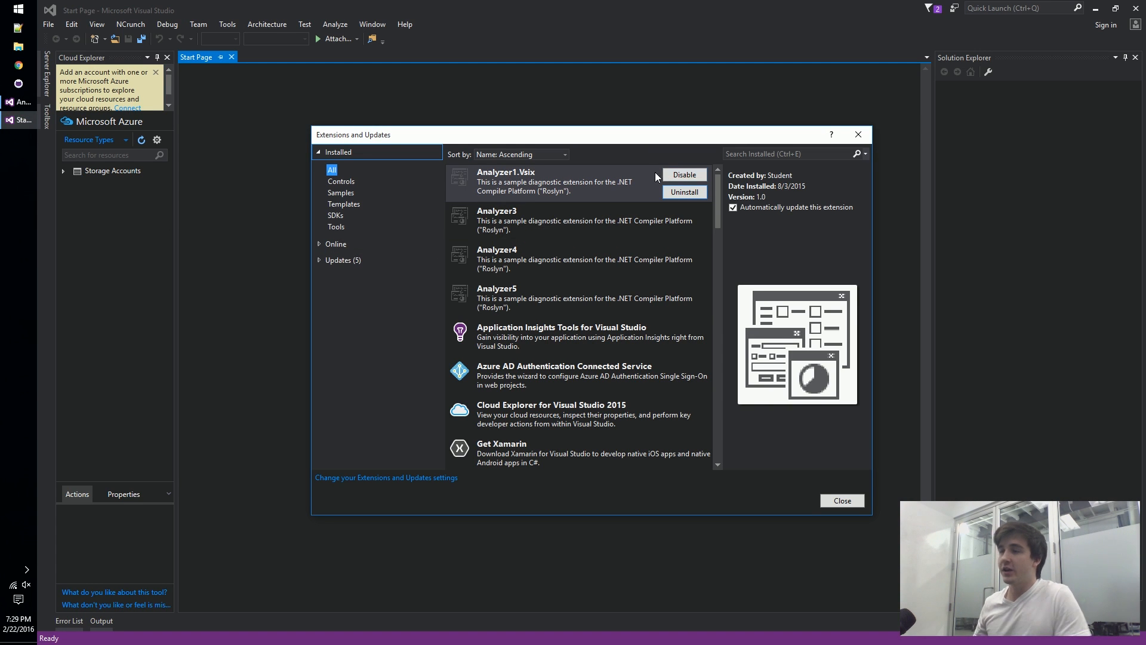
{"action": "mouse_move", "coordinate": [496, 300]}
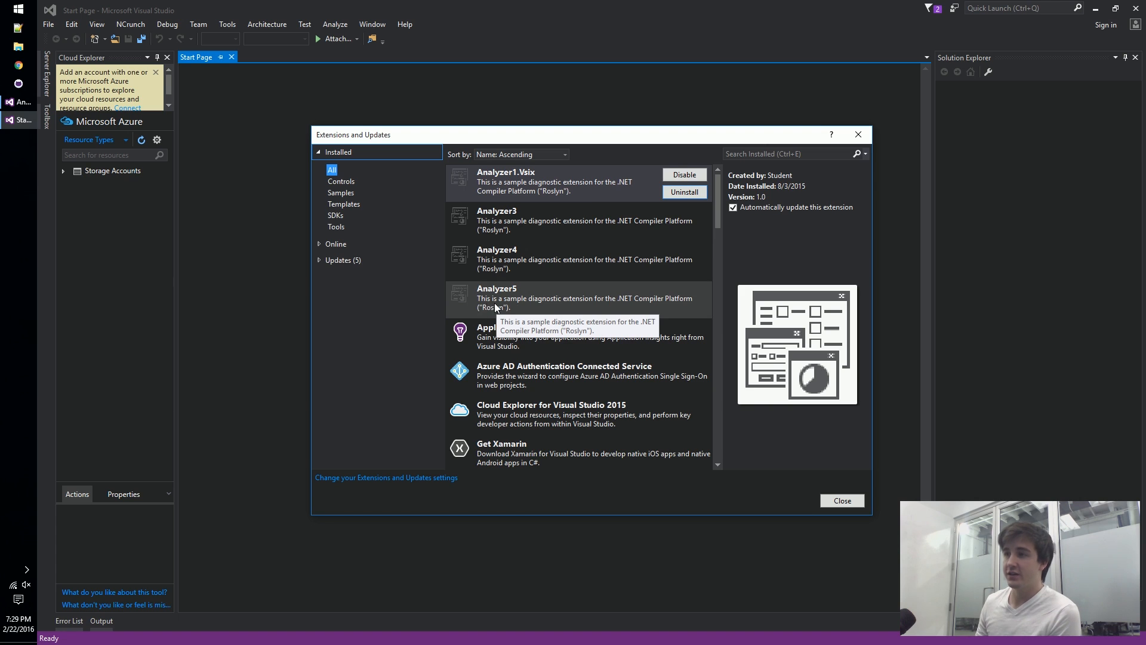
Select Analyzer5 in Extensions and Updates, review its details, and close the dialog.
{"action": "left_click", "coordinate": [497, 292]}
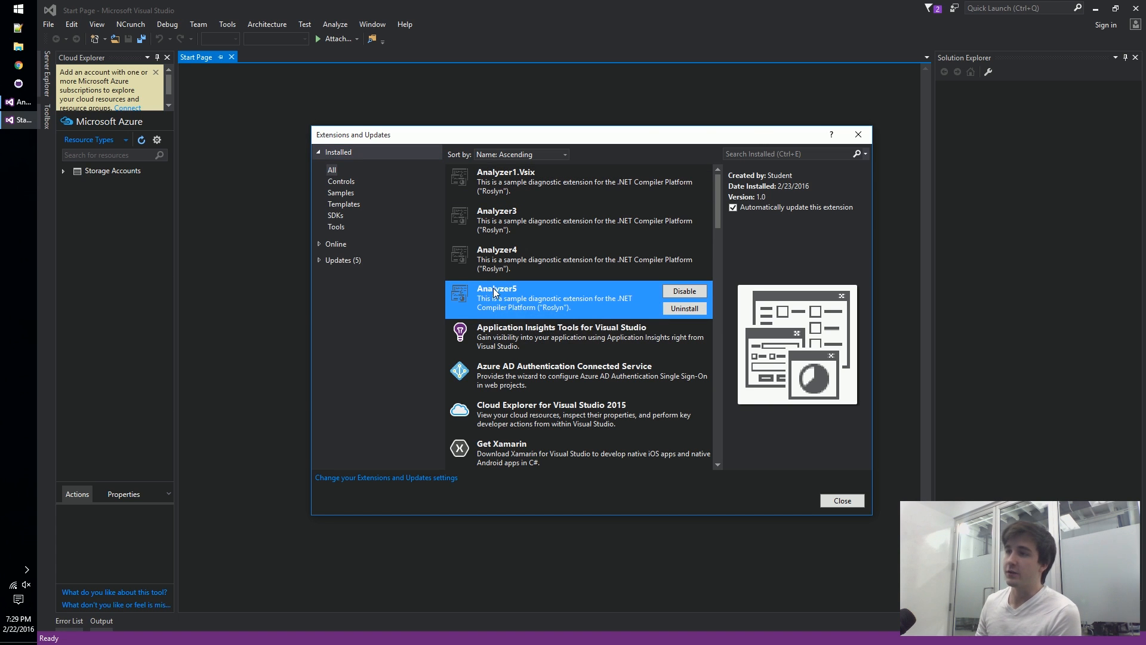
{"action": "mouse_move", "coordinate": [509, 176]}
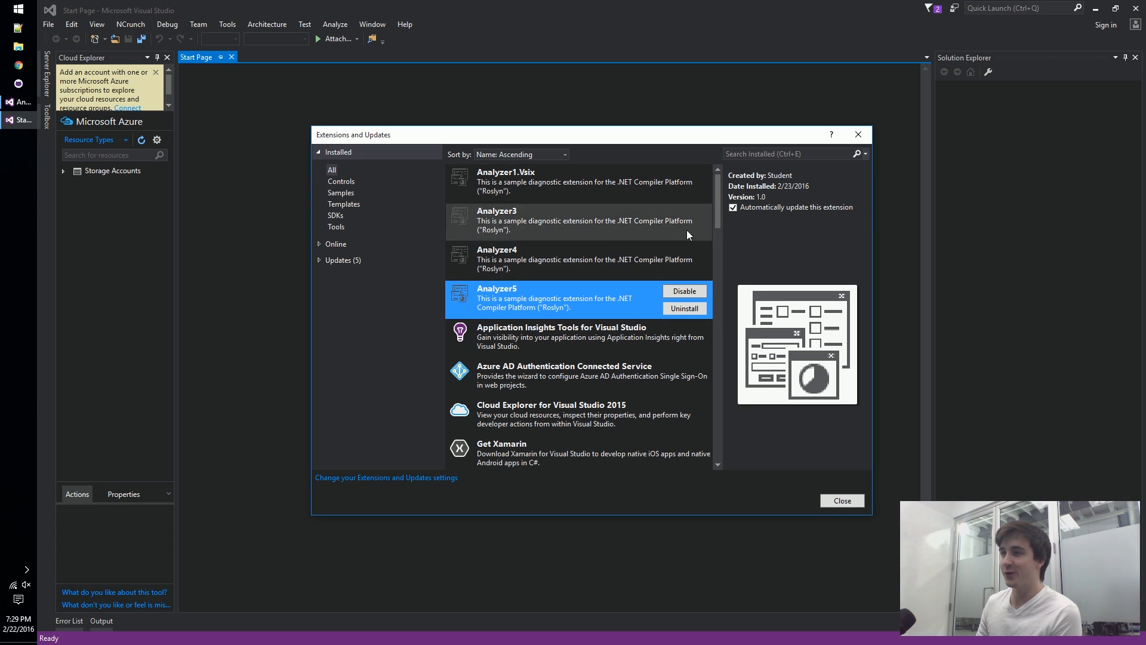
{"action": "scroll", "scroll_direction": "down", "scroll_amount": 3}
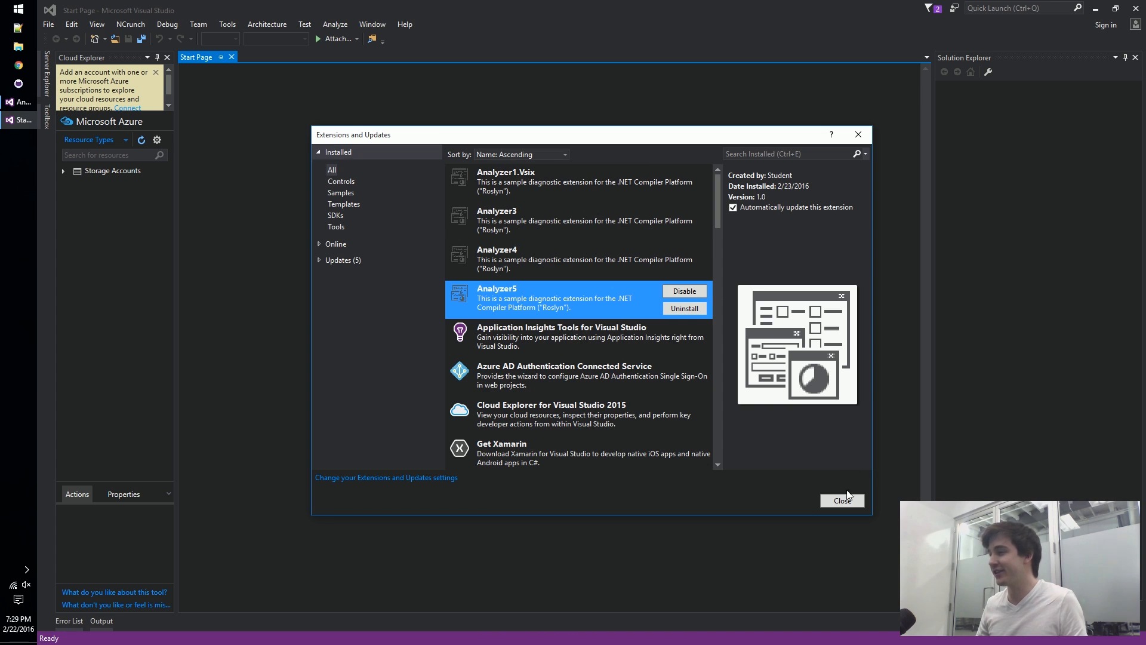
{"action": "left_click", "coordinate": [841, 500]}
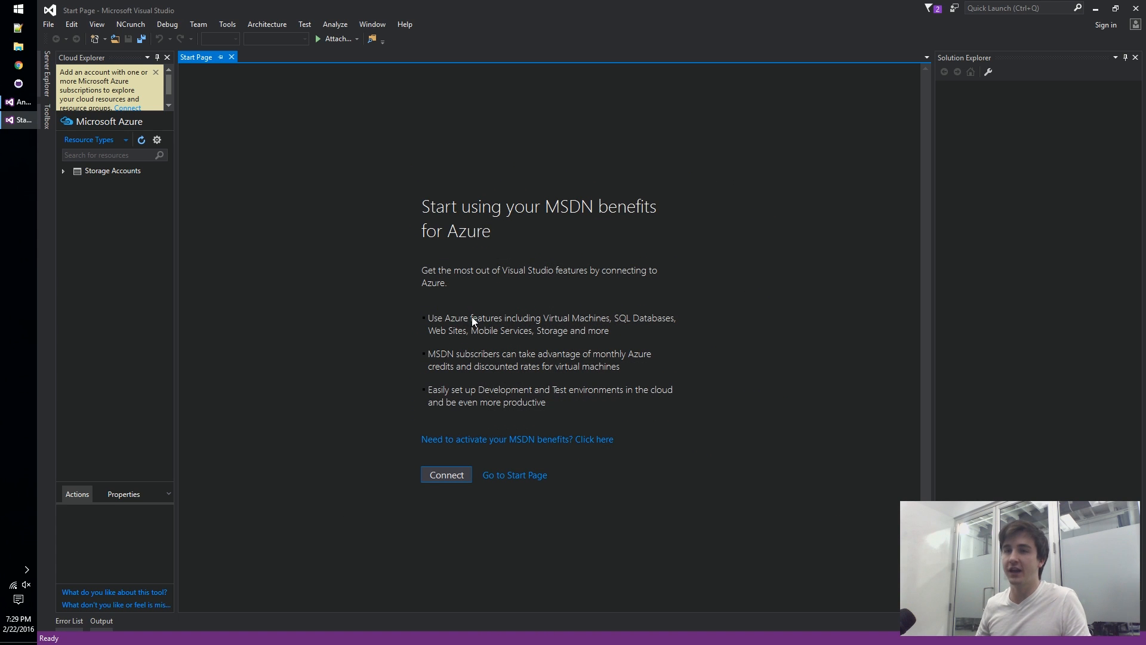
{"action": "mouse_move", "coordinate": [48, 24]}
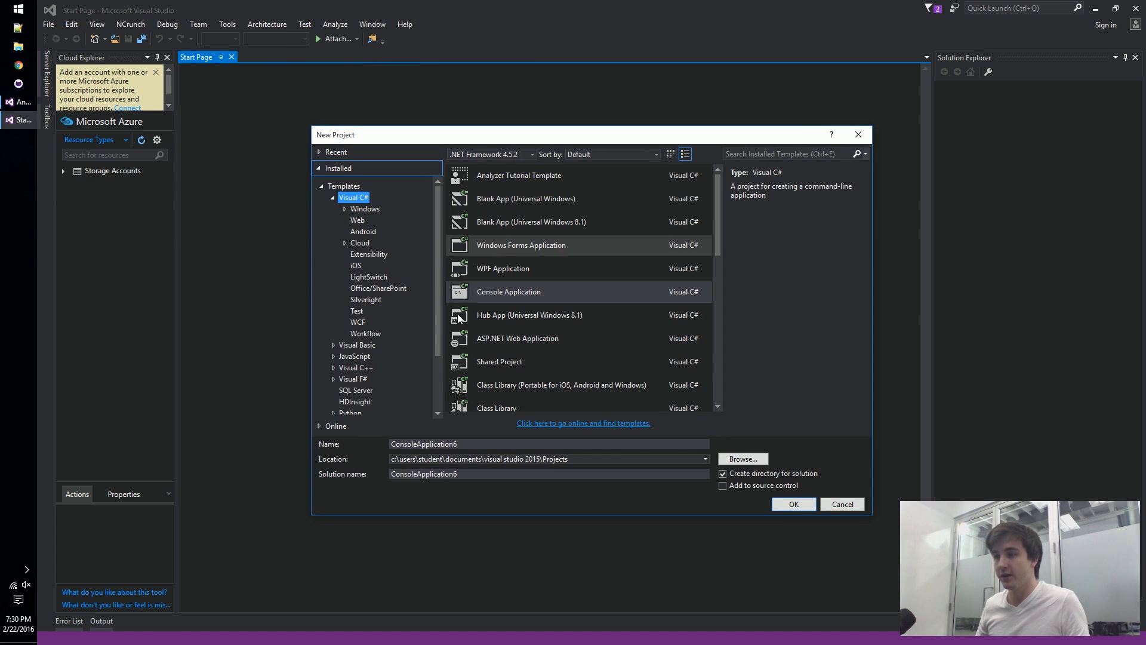
Create the new Console Application project in the experimental instance.
{"action": "left_click", "coordinate": [793, 504]}
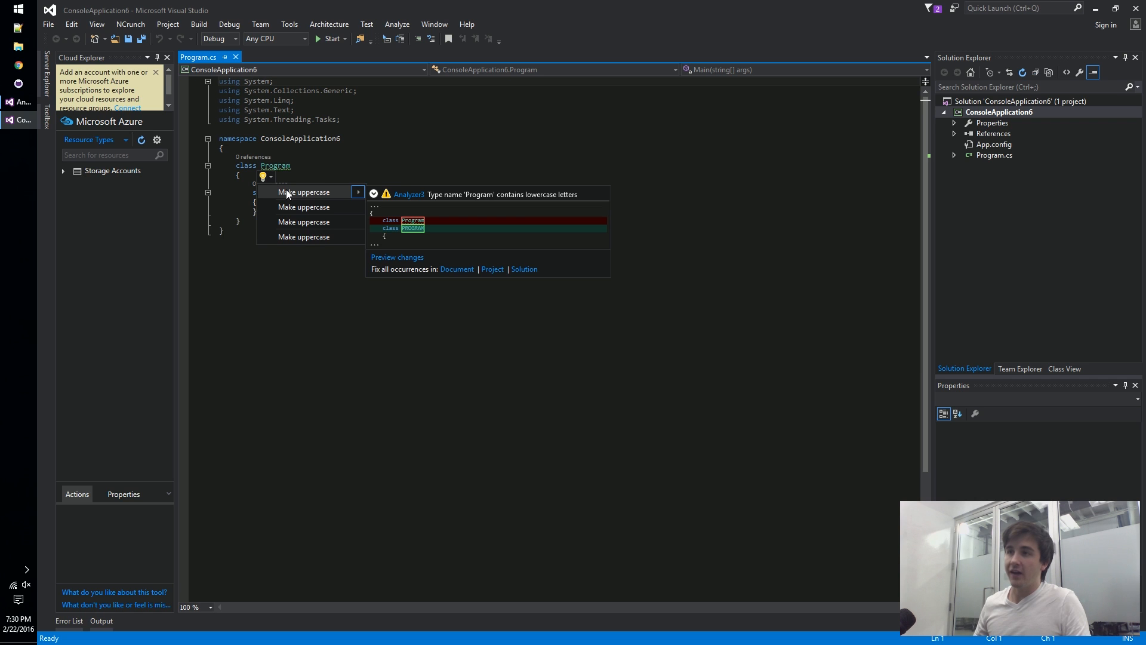
{"action": "mouse_move", "coordinate": [299, 194]}
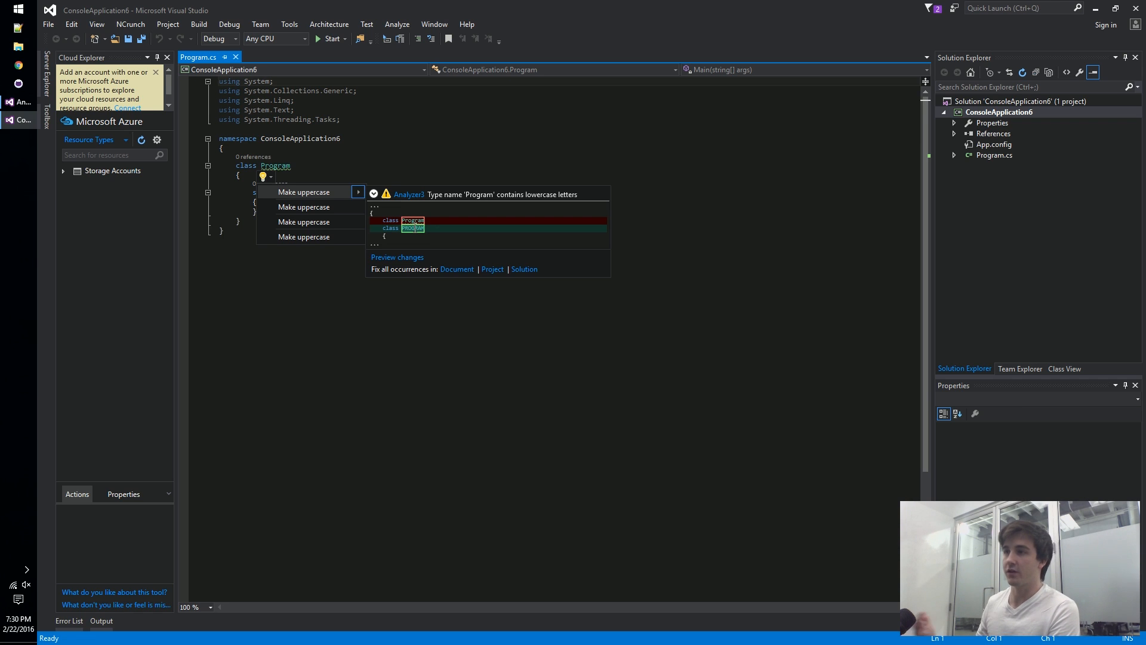
{"action": "mouse_move", "coordinate": [397, 256]}
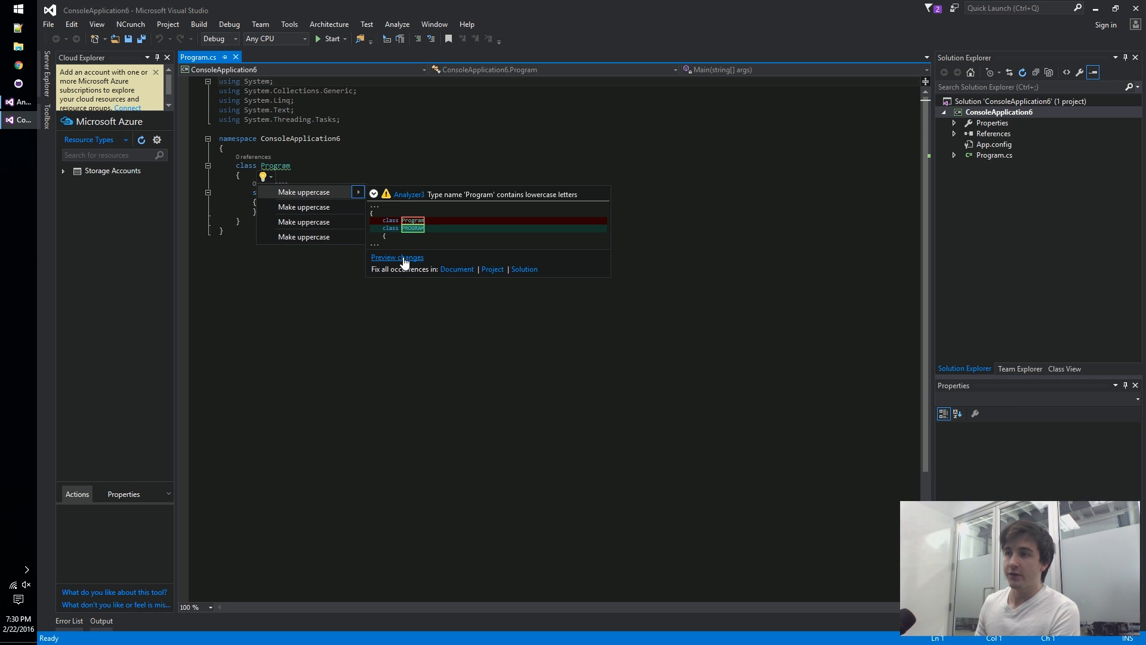
{"action": "mouse_move", "coordinate": [403, 263]}
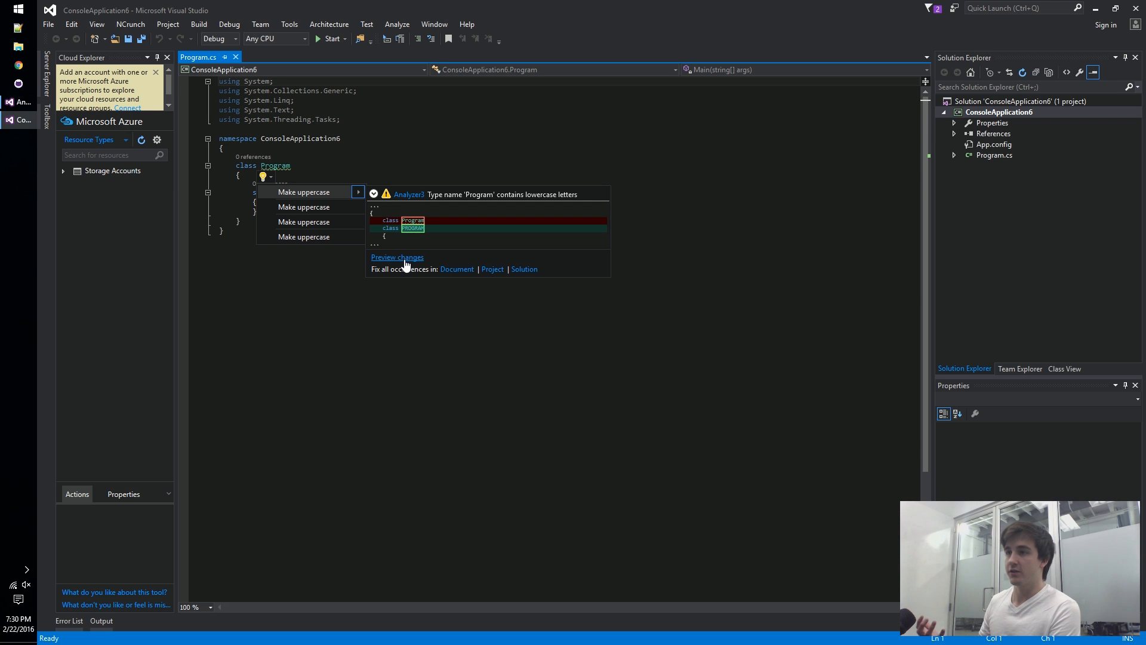
{"action": "mouse_move", "coordinate": [445, 275]}
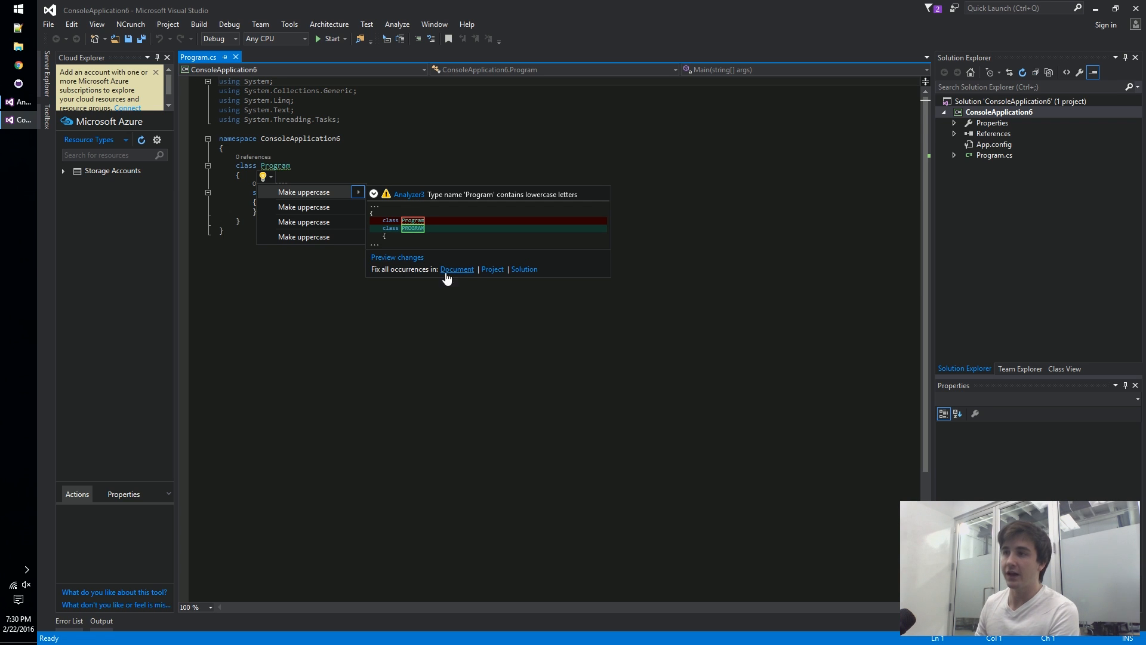
{"action": "mouse_move", "coordinate": [492, 269]}
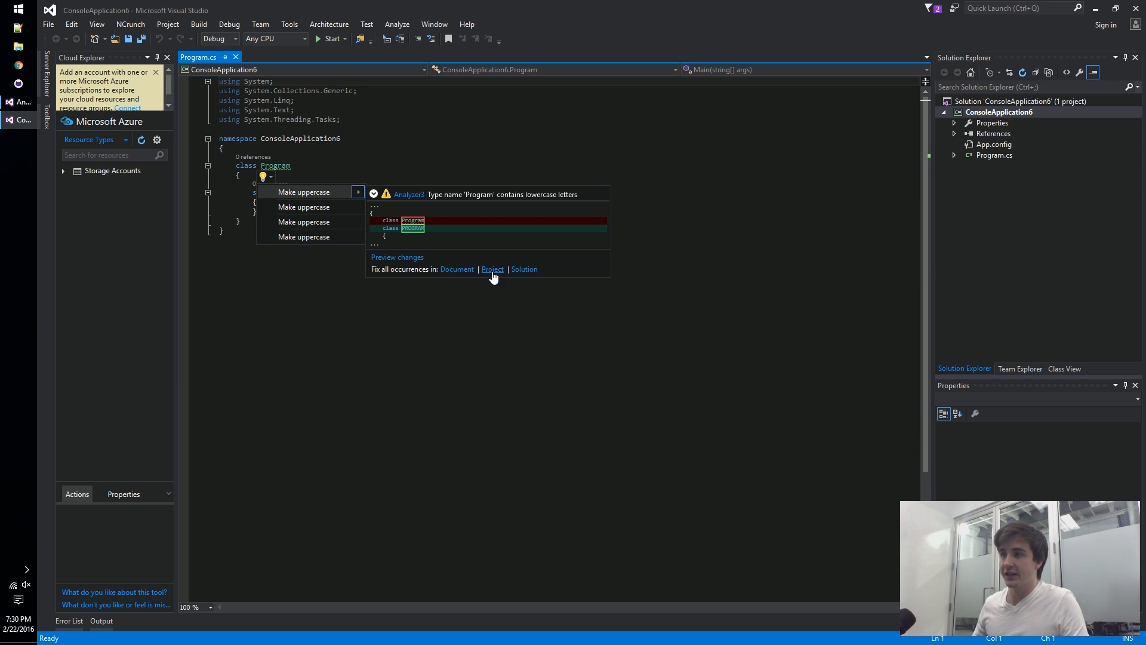
{"action": "mouse_move", "coordinate": [509, 276]}
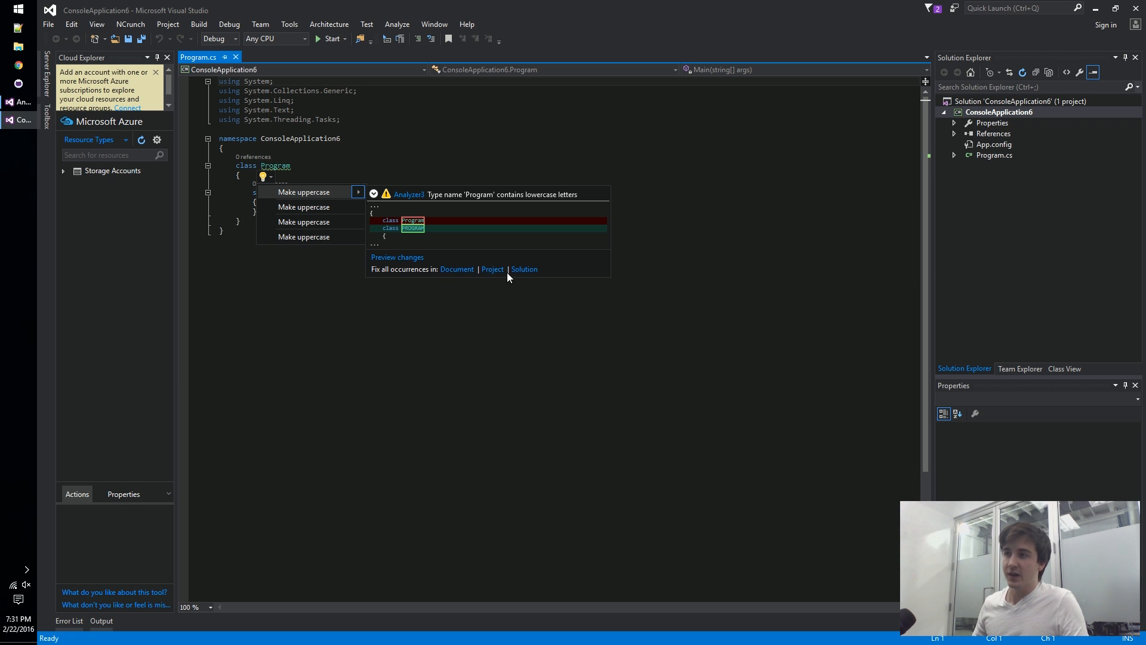
{"action": "mouse_move", "coordinate": [492, 268]}
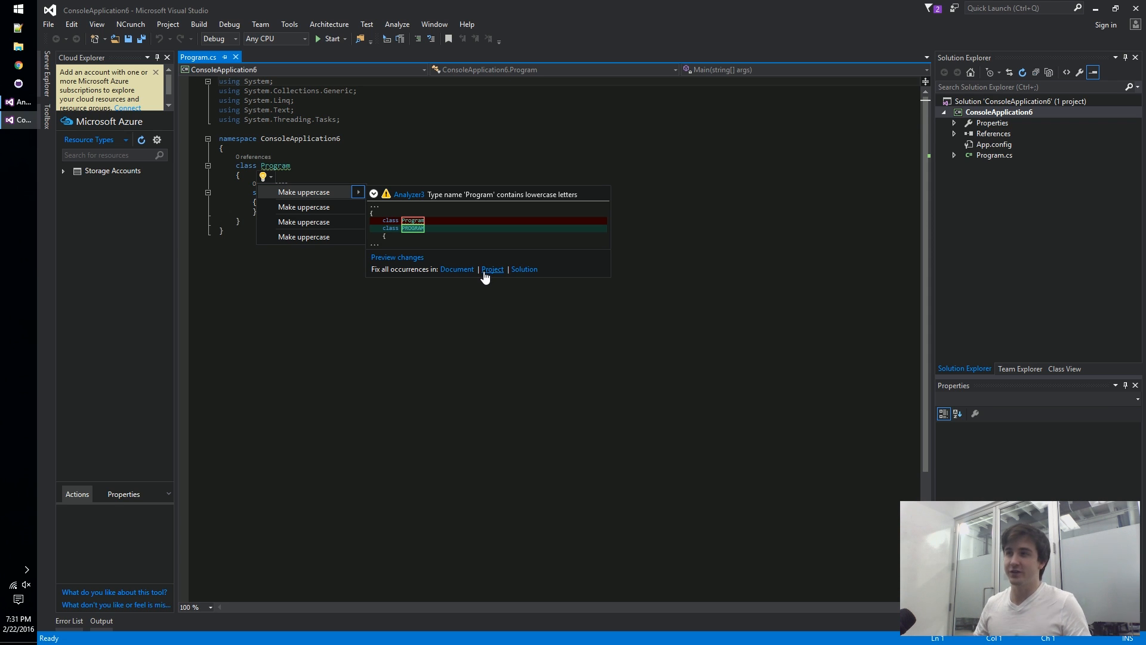
{"action": "mouse_move", "coordinate": [506, 279]}
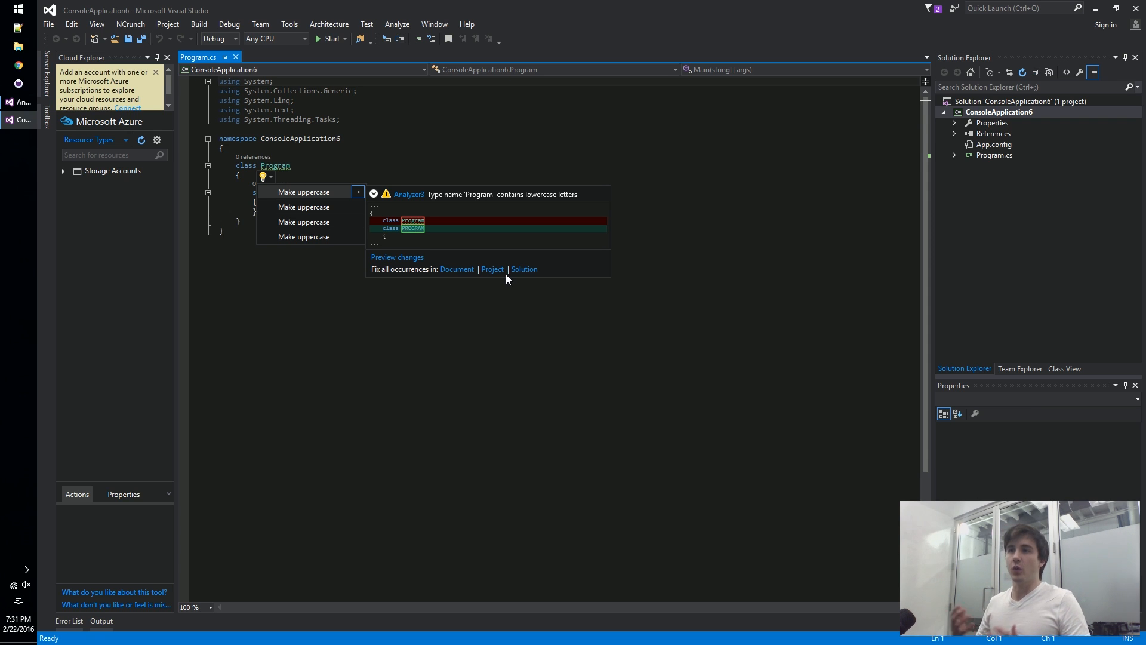
{"action": "mouse_move", "coordinate": [488, 230]}
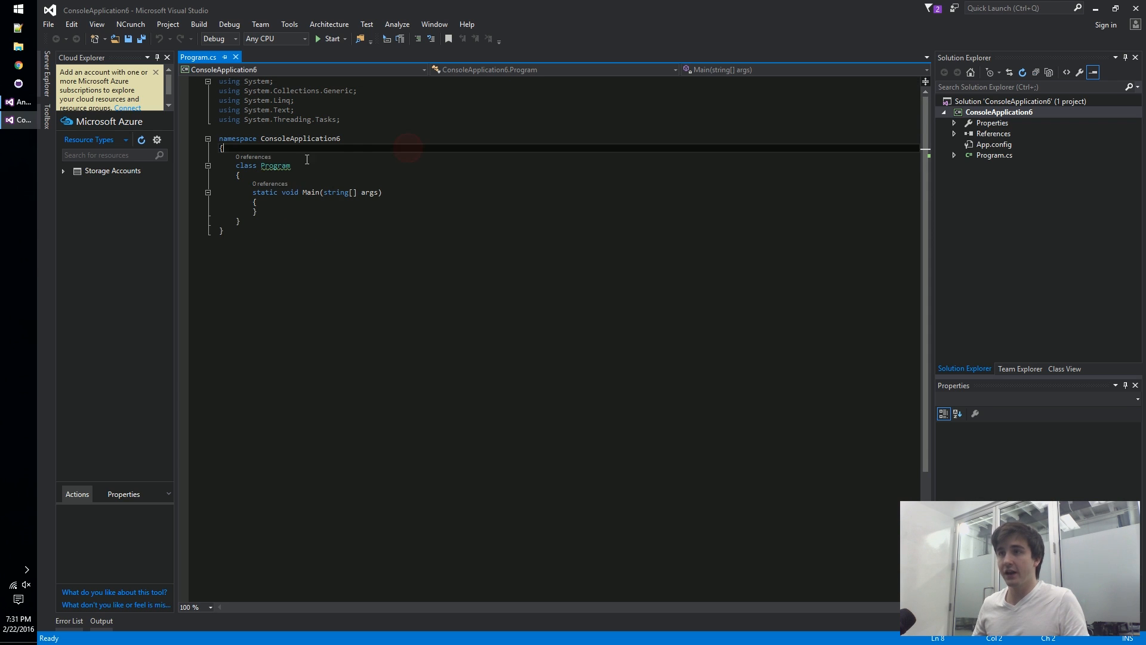
{"action": "mouse_move", "coordinate": [275, 165]}
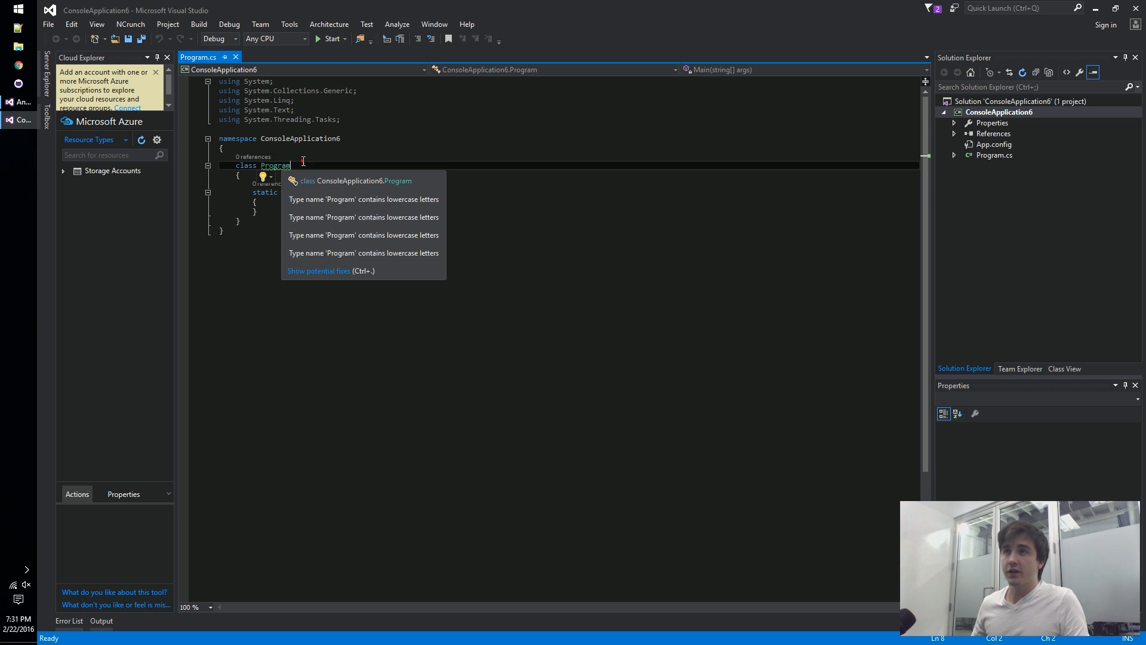
Show the lowercase-name warnings on class Program and bring up the View menu.
{"action": "left_click", "coordinate": [95, 24]}
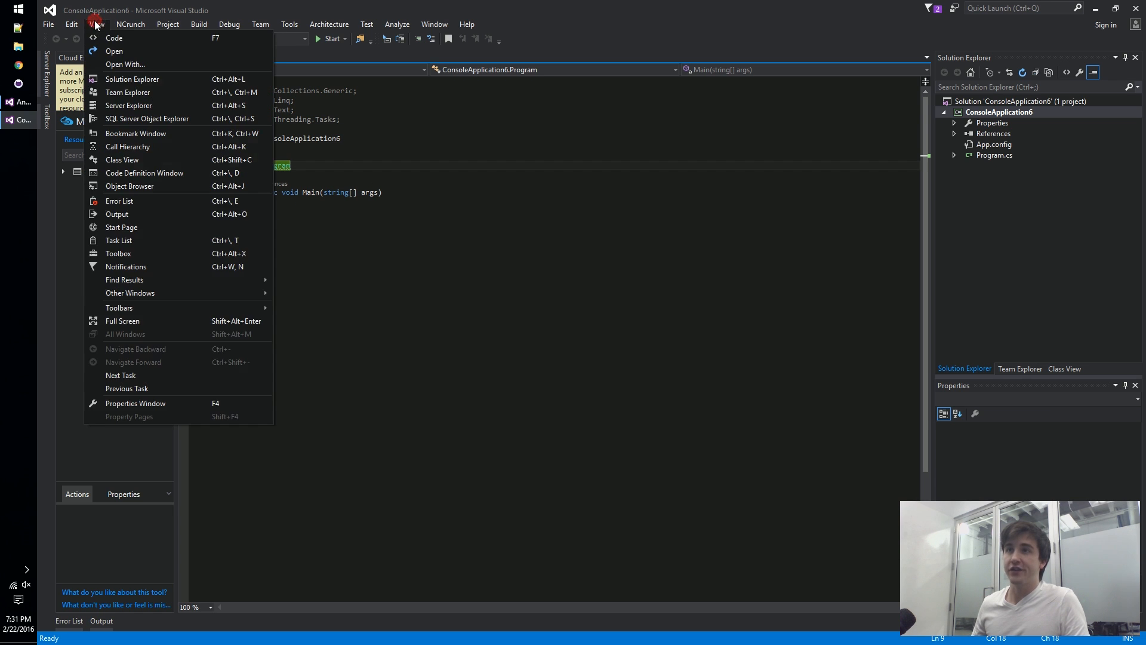
{"action": "left_click", "coordinate": [118, 201]}
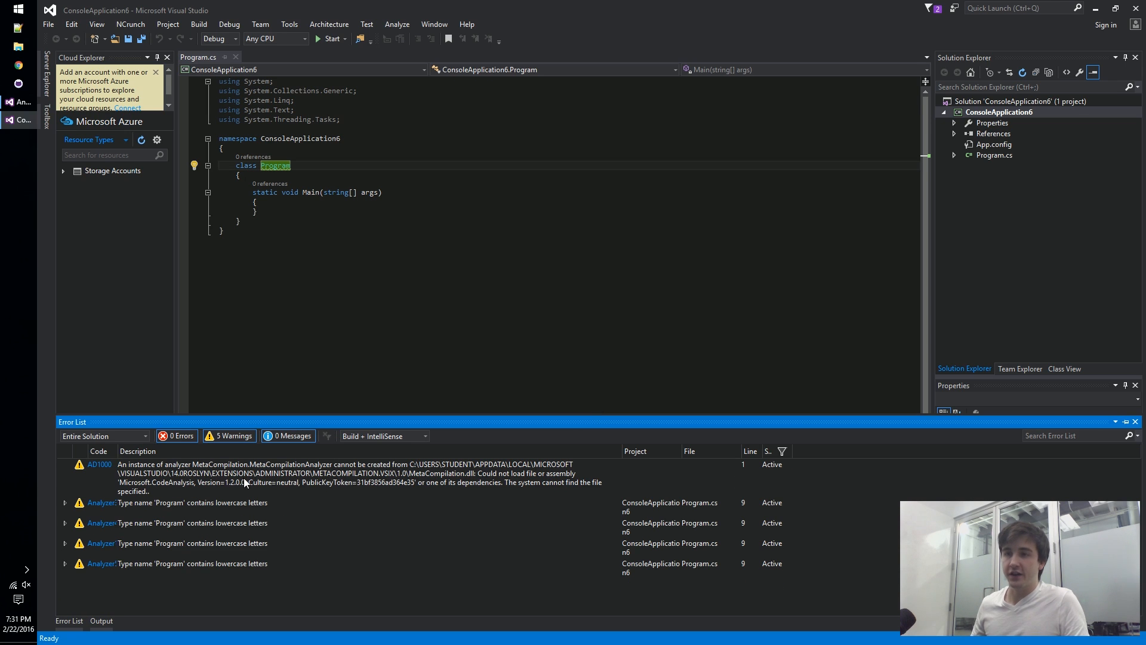
{"action": "mouse_move", "coordinate": [189, 561]}
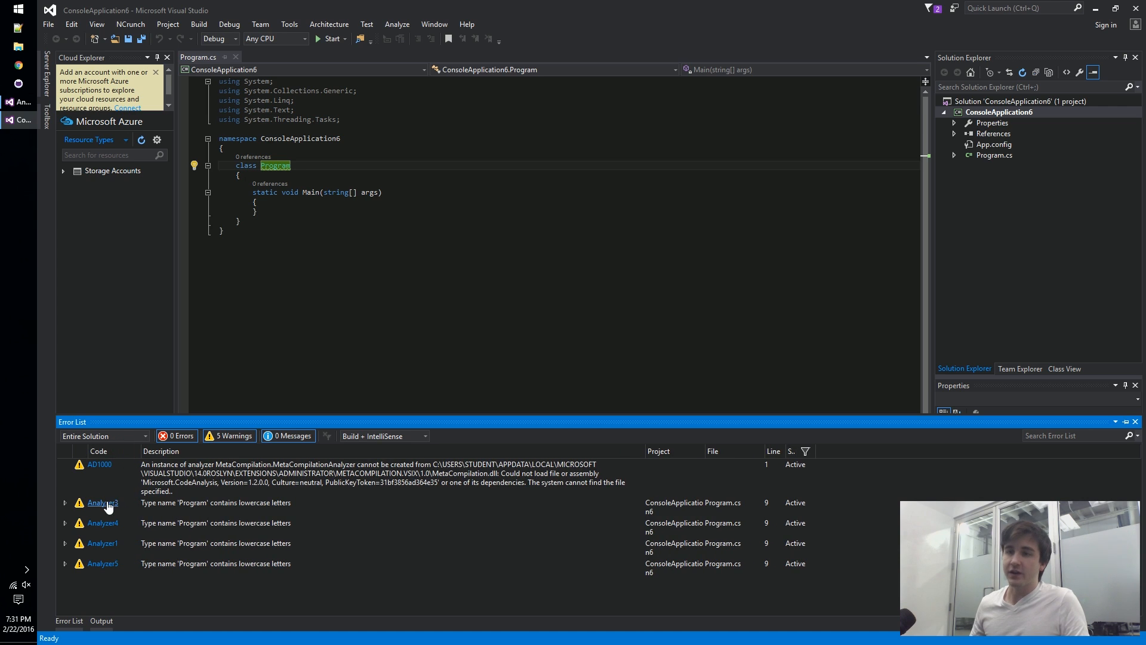
{"action": "mouse_move", "coordinate": [102, 502]}
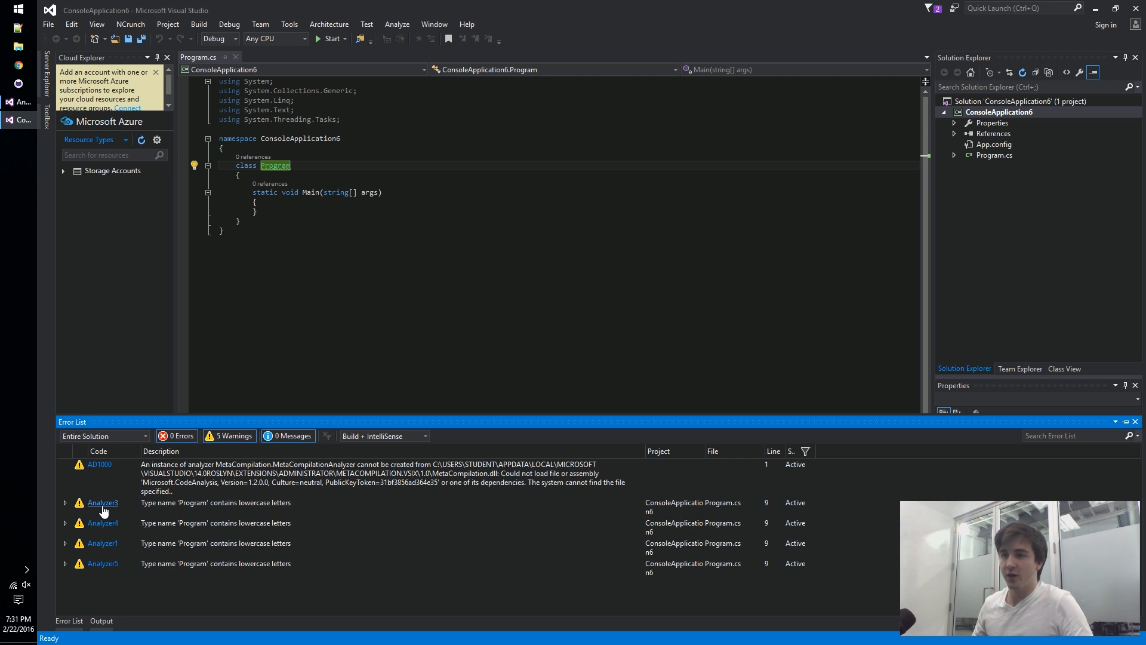
{"action": "mouse_move", "coordinate": [193, 506]}
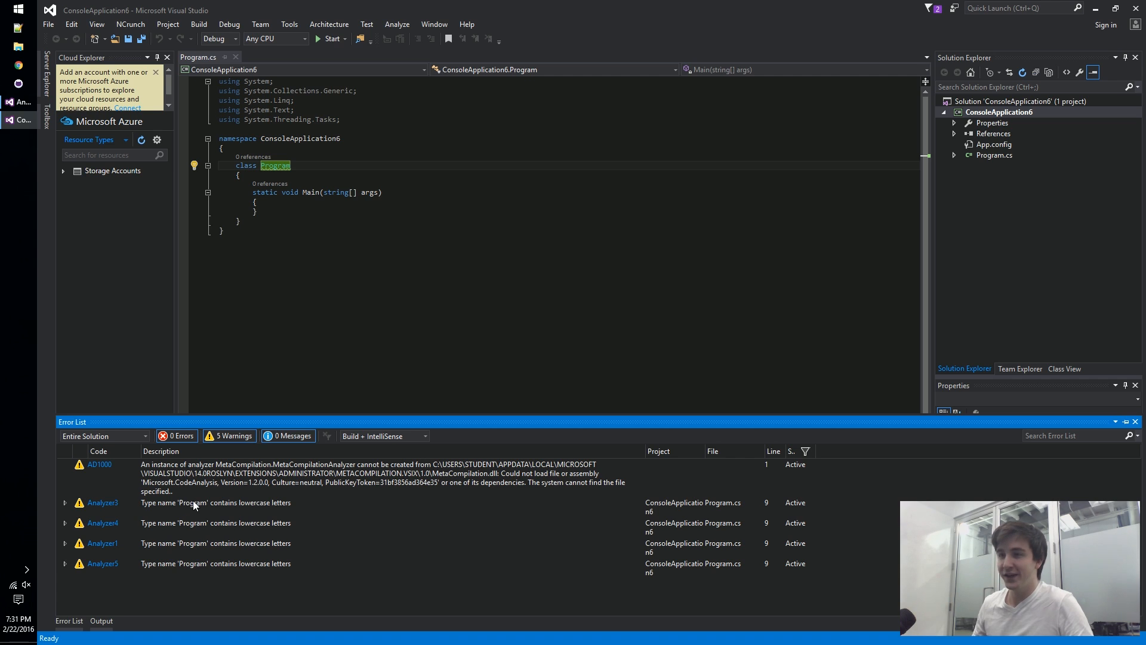
{"action": "mouse_move", "coordinate": [239, 506]}
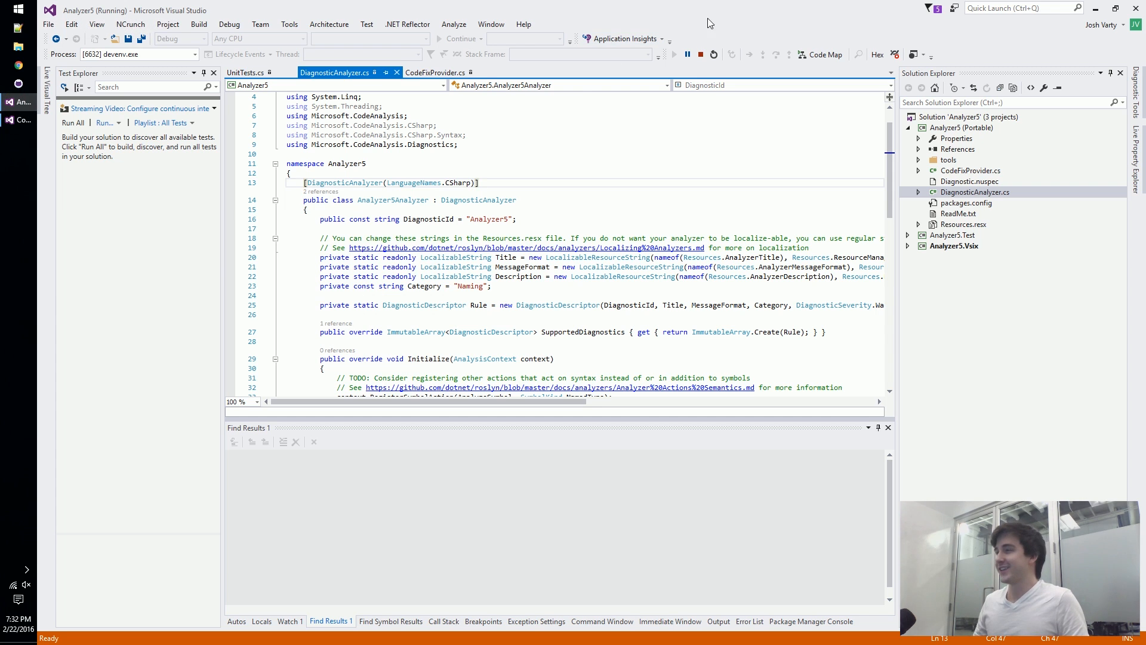
{"action": "mouse_move", "coordinate": [706, 54]}
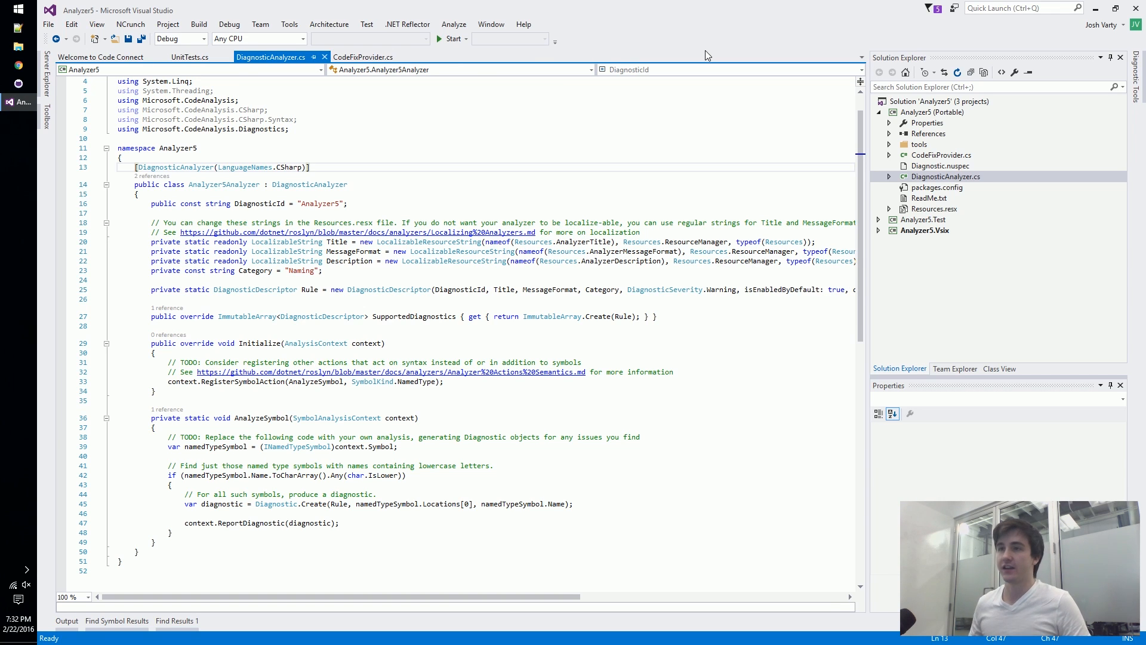
{"action": "mouse_move", "coordinate": [401, 115]}
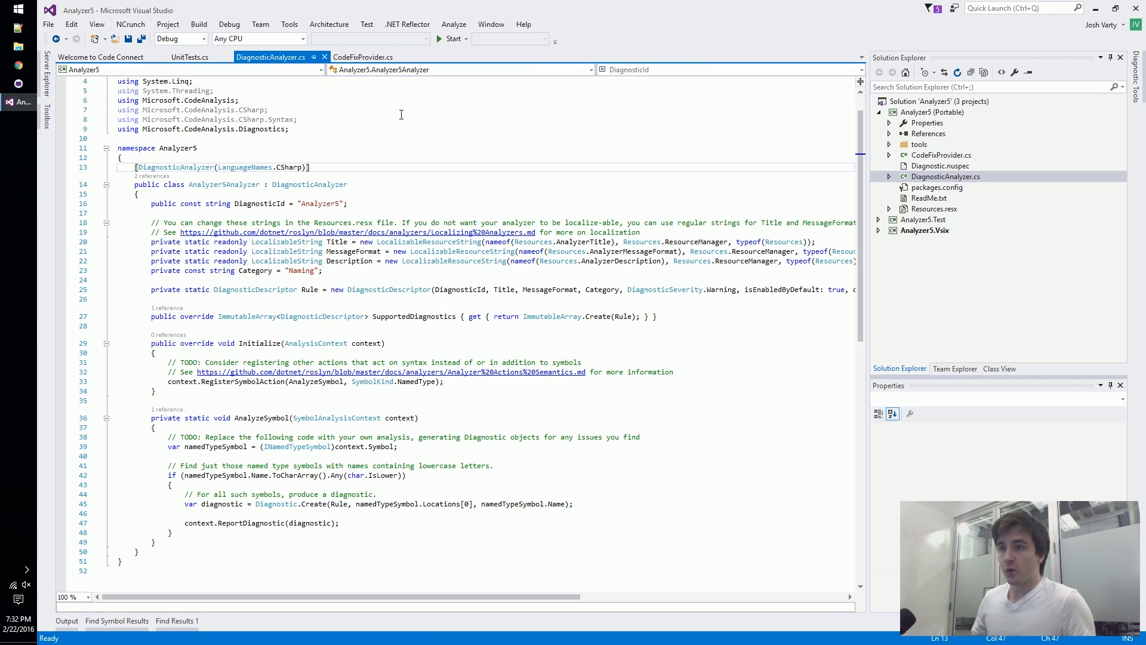
Auto-hide Solution Explorer to give DiagnosticAnalyzer.cs more editor width.
{"action": "scroll", "scroll_direction": "up", "scroll_amount": 3}
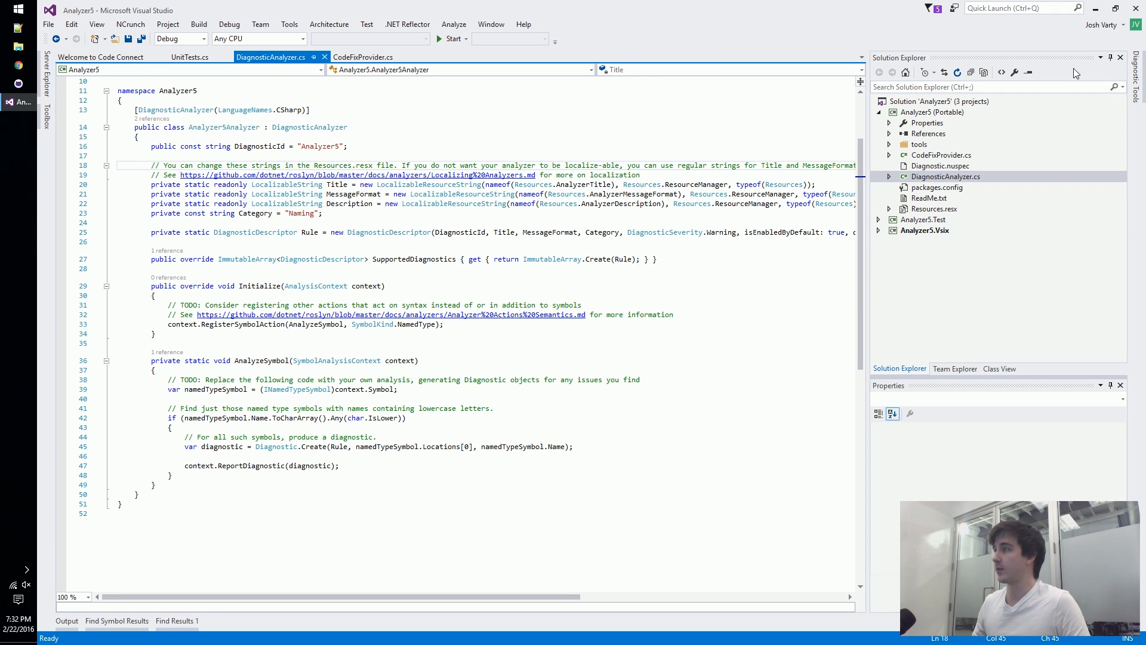
{"action": "left_click", "coordinate": [1110, 71]}
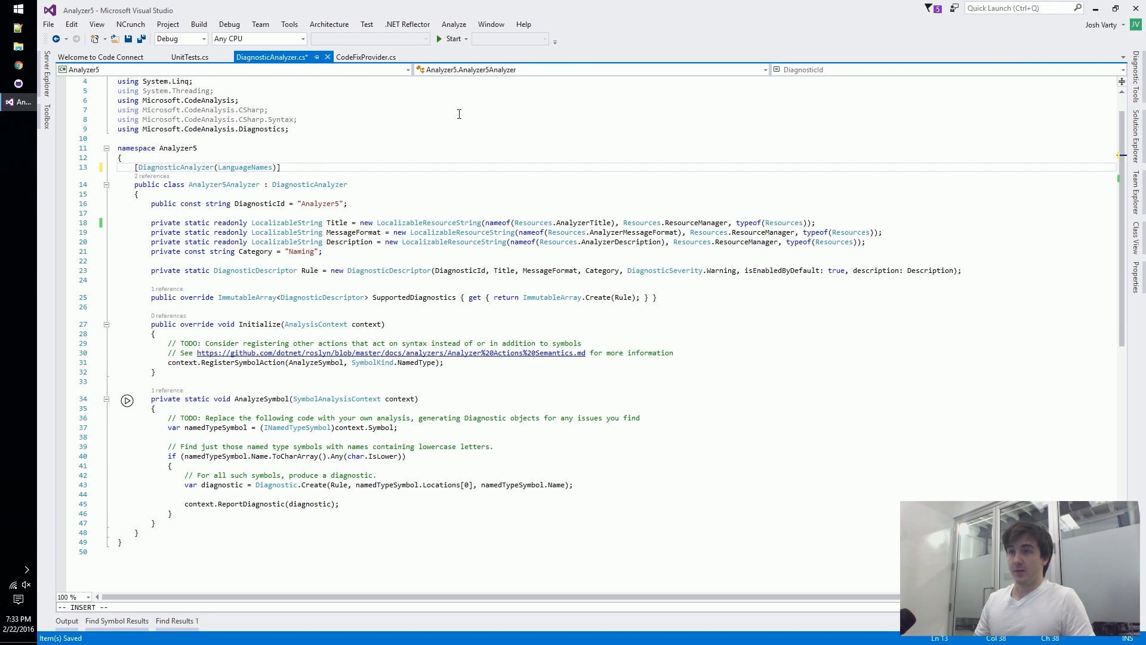
Remove the Resources.resx localization comments and step through the class declaration and DiagnosticId lines.
{"action": "type", "text": ".vi"}
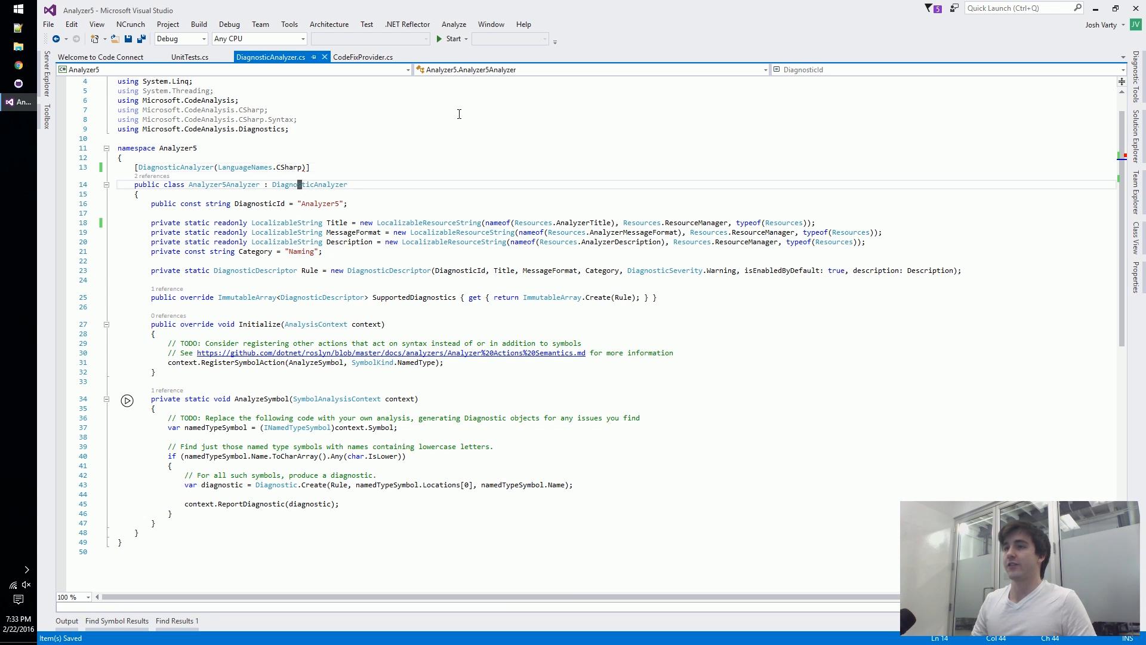
{"action": "left_click", "coordinate": [136, 194]}
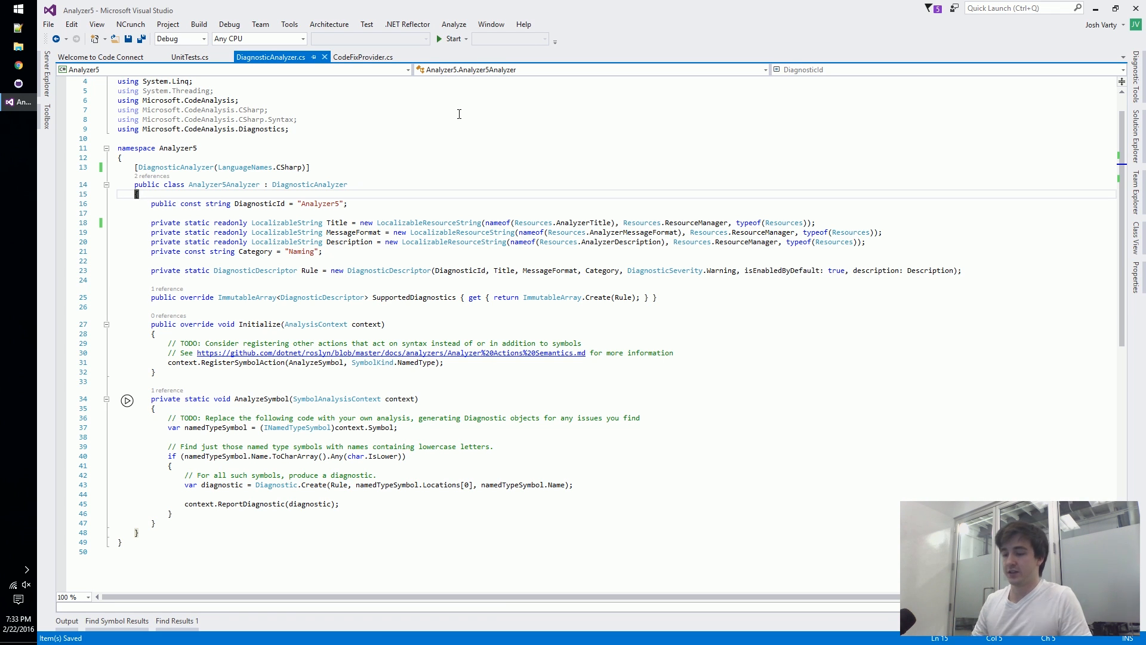
{"action": "left_click", "coordinate": [321, 203]}
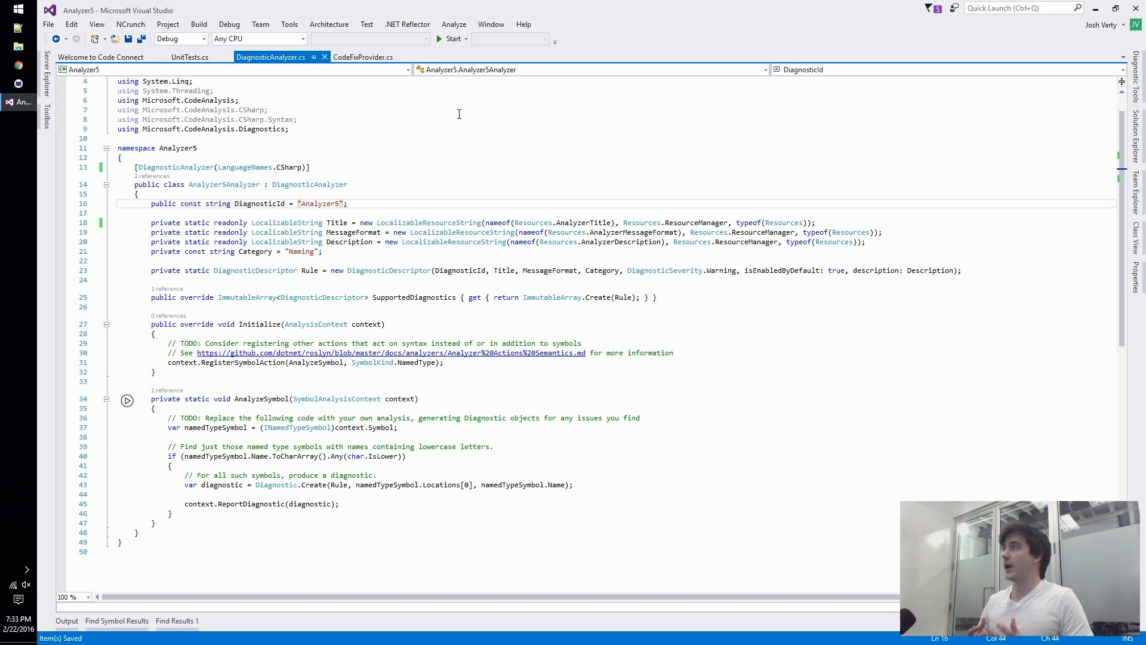
{"action": "mouse_move", "coordinate": [379, 152]}
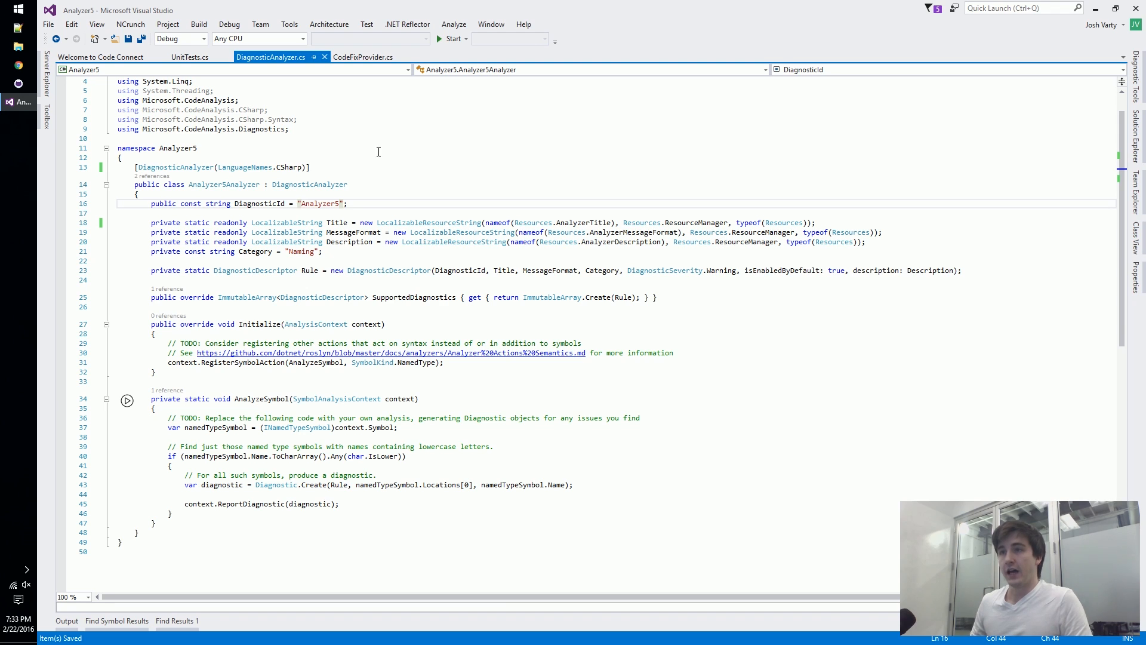
{"action": "mouse_move", "coordinate": [259, 198]}
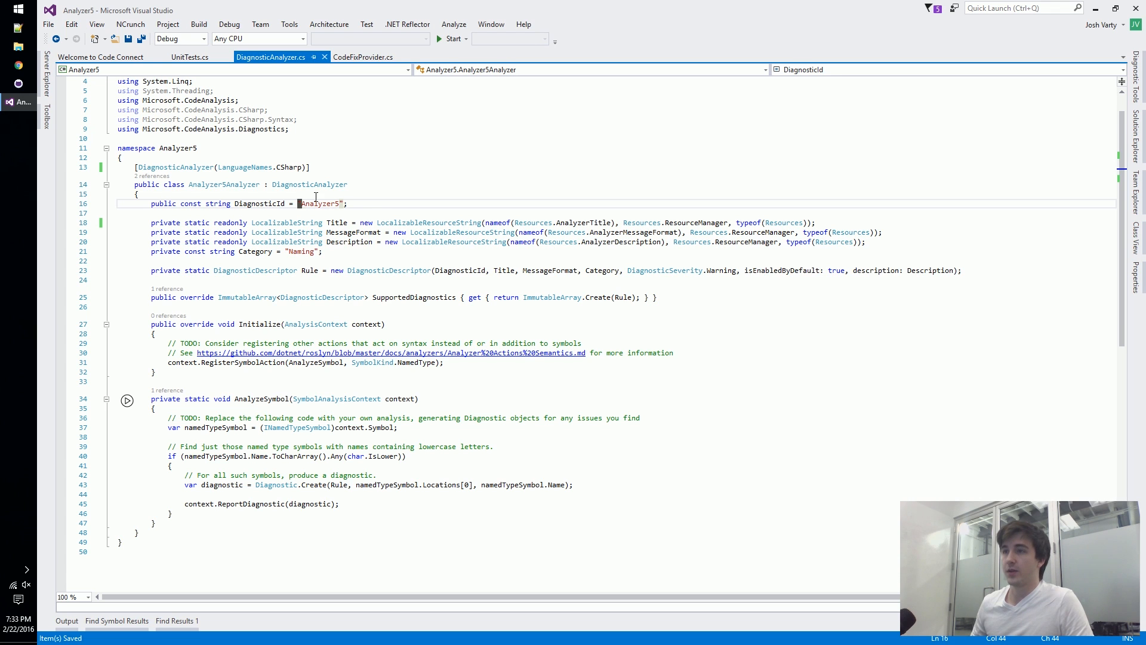
{"action": "mouse_move", "coordinate": [287, 242]}
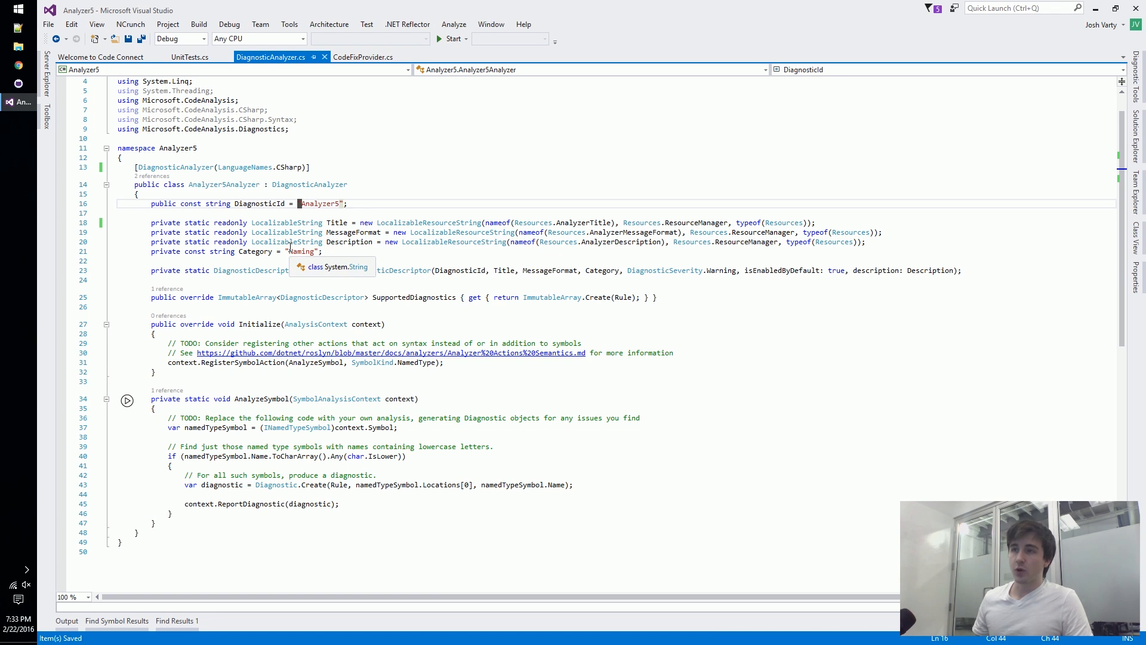
Change the Title field on line 18 to a plain string initialized to "Title".
{"action": "left_click", "coordinate": [281, 222]}
{"action": "type", "text": "private static readonly string Title ="}
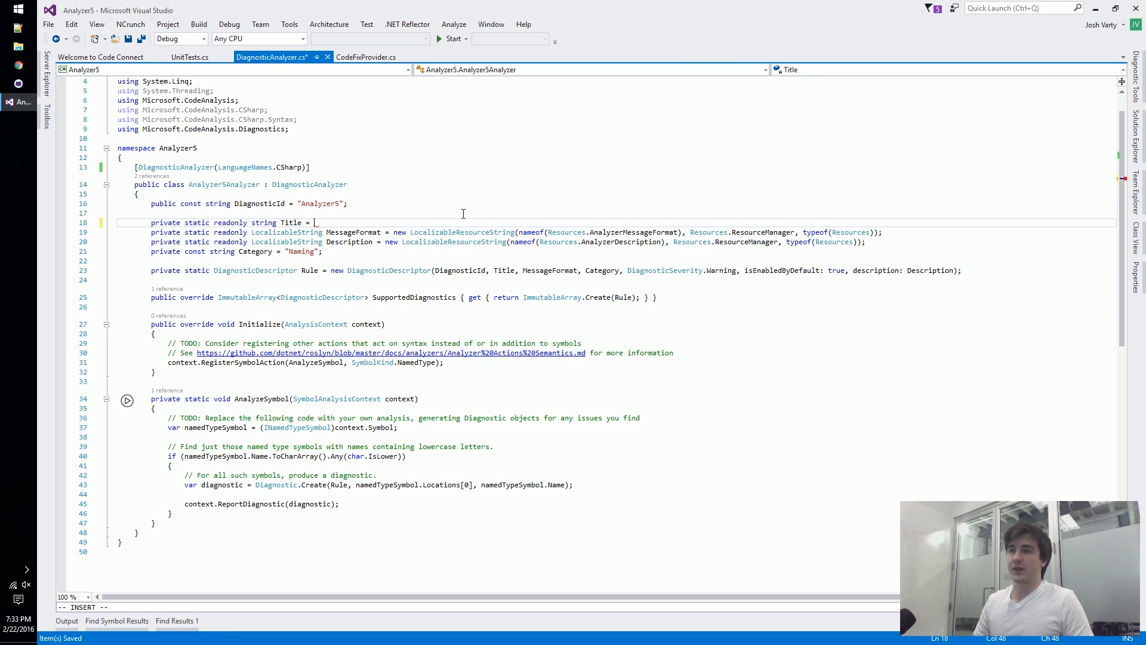
{"action": "type", "text": "\"Title\";"}
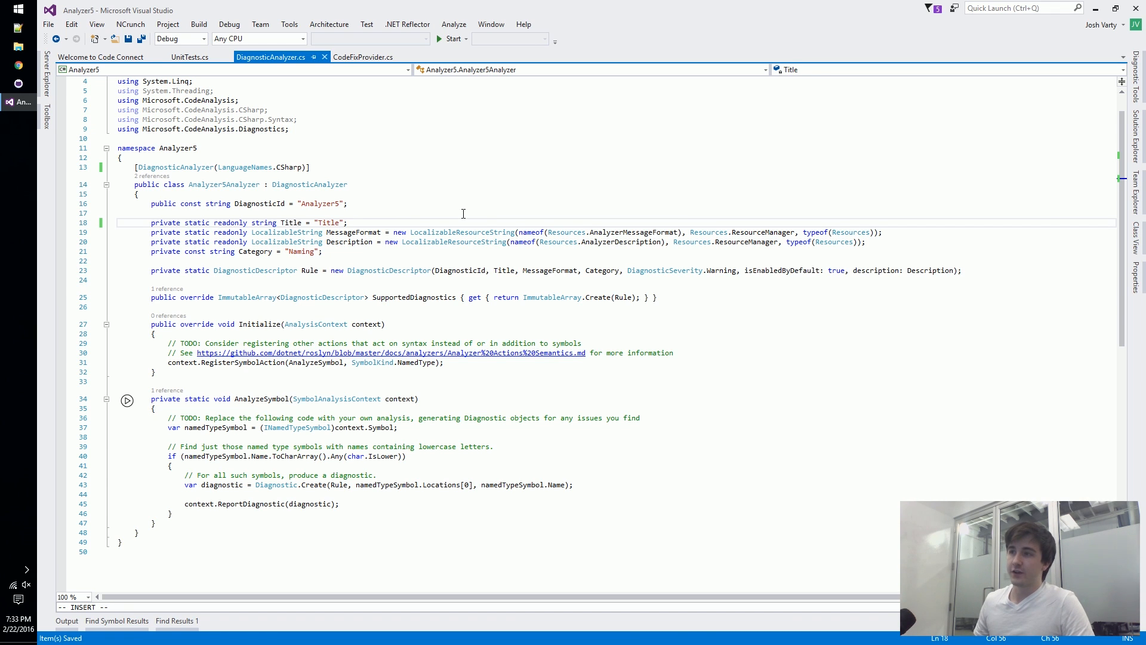
{"action": "mouse_move", "coordinate": [438, 242]}
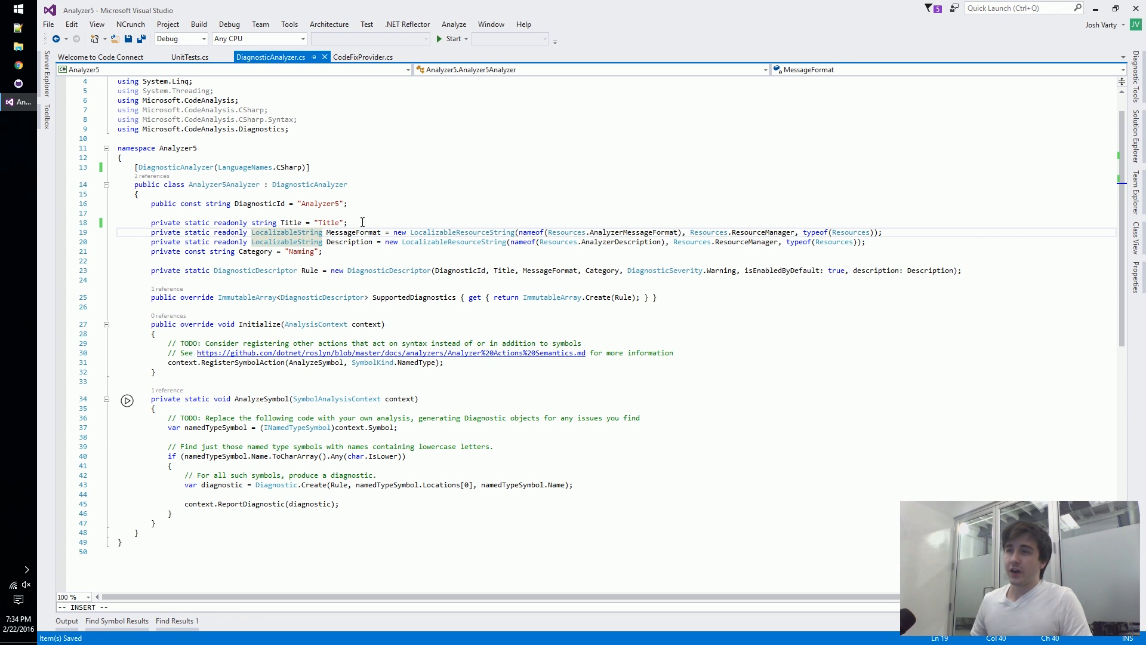
{"action": "mouse_move", "coordinate": [351, 242]}
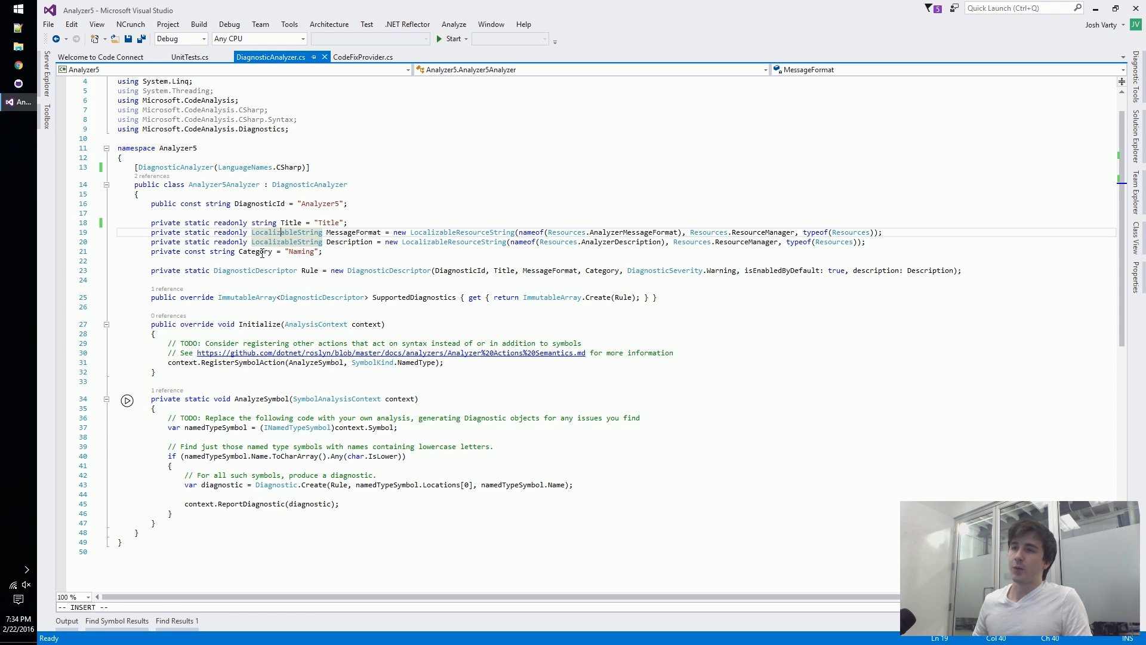
{"action": "mouse_move", "coordinate": [262, 252]}
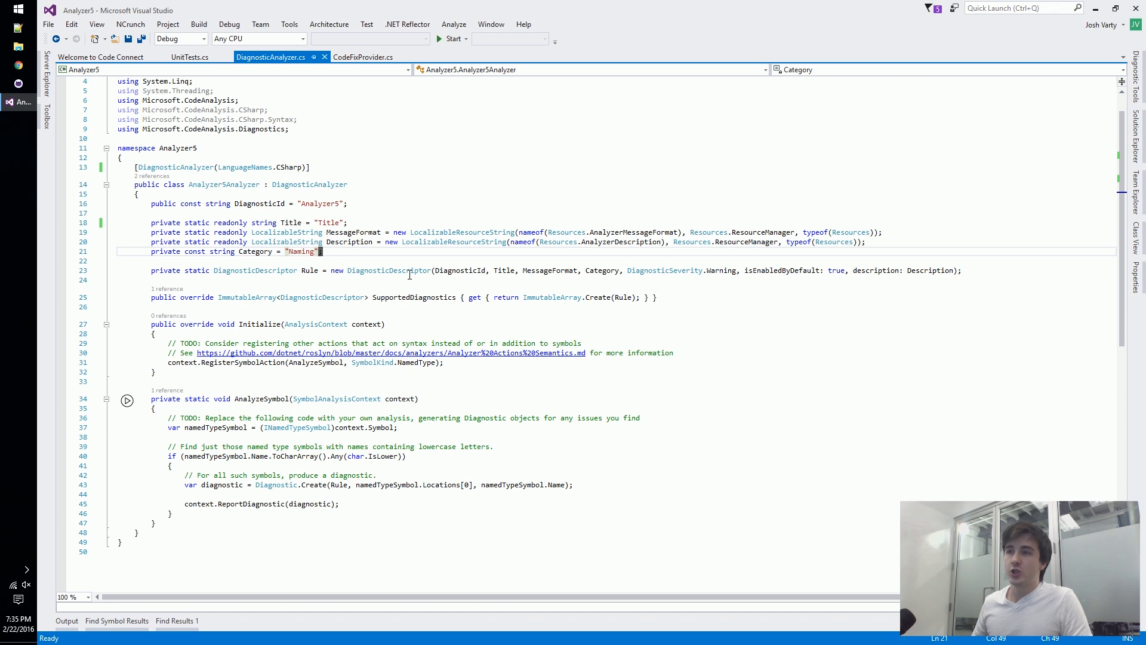
{"action": "left_click", "coordinate": [468, 270]}
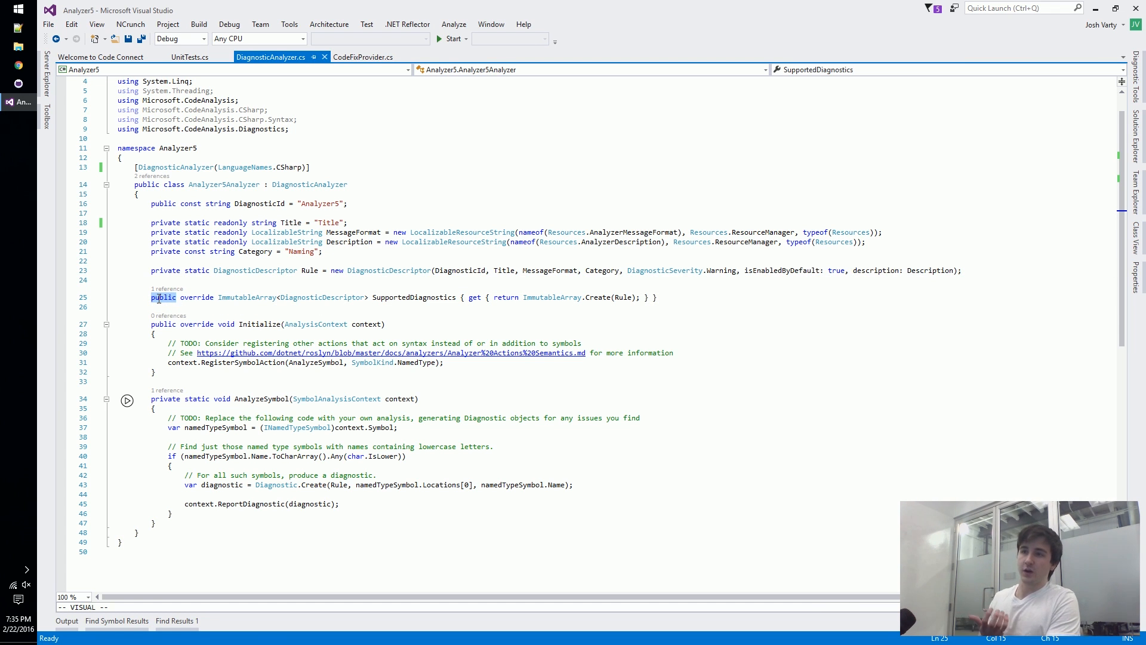
{"action": "mouse_move", "coordinate": [252, 297]}
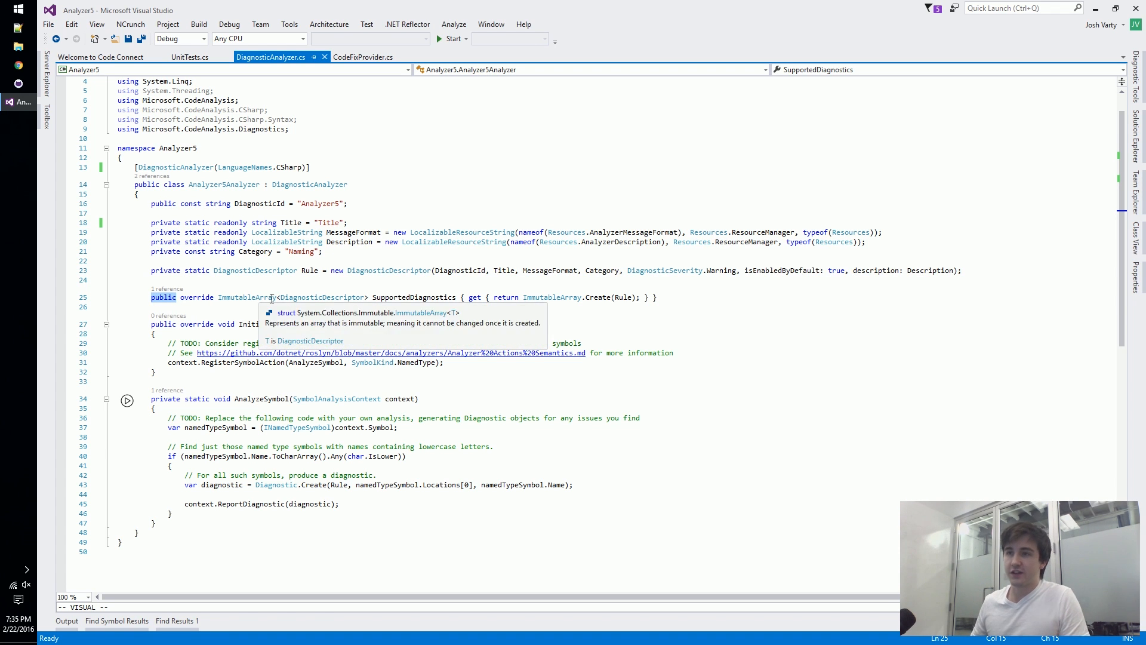
{"action": "mouse_move", "coordinate": [437, 298]}
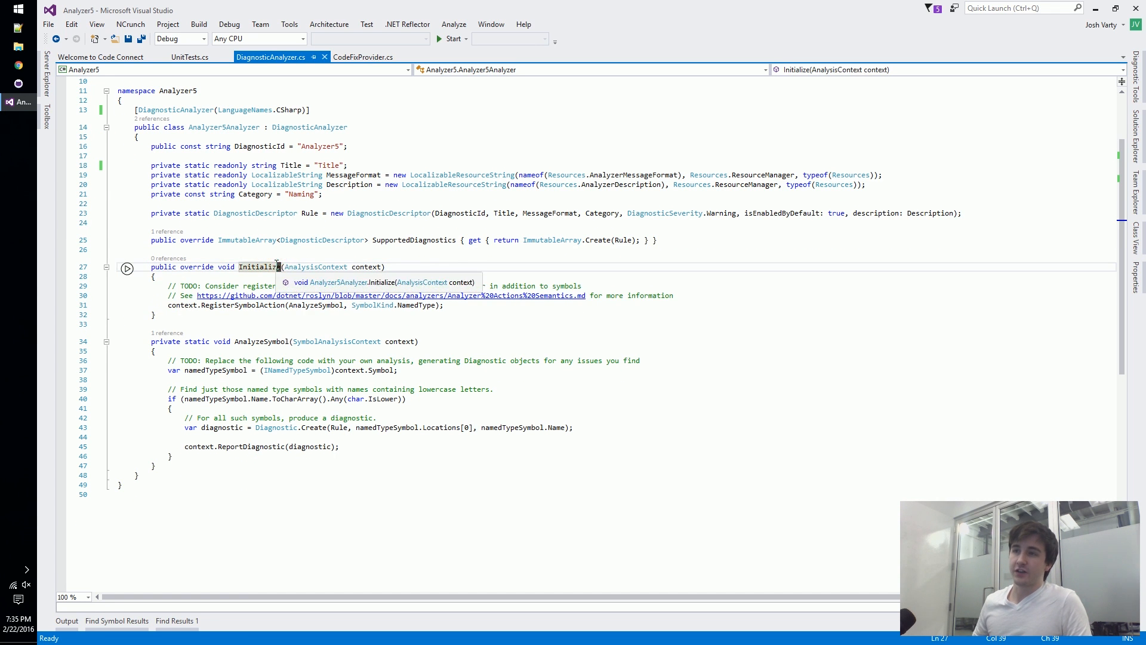
{"action": "mouse_move", "coordinate": [271, 286]}
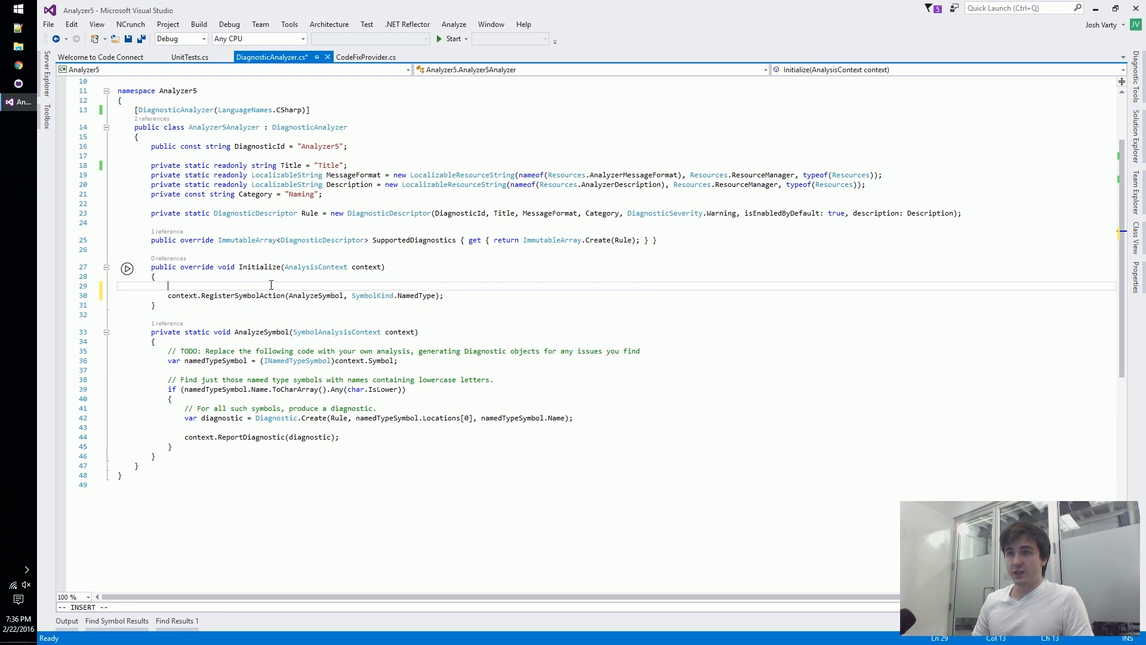
Draft a context.RegisterSyntaxNodeAction(null, SyntaxKind invocation) call in Initialize via IntelliSense.
{"action": "type", "text": "context.re"}
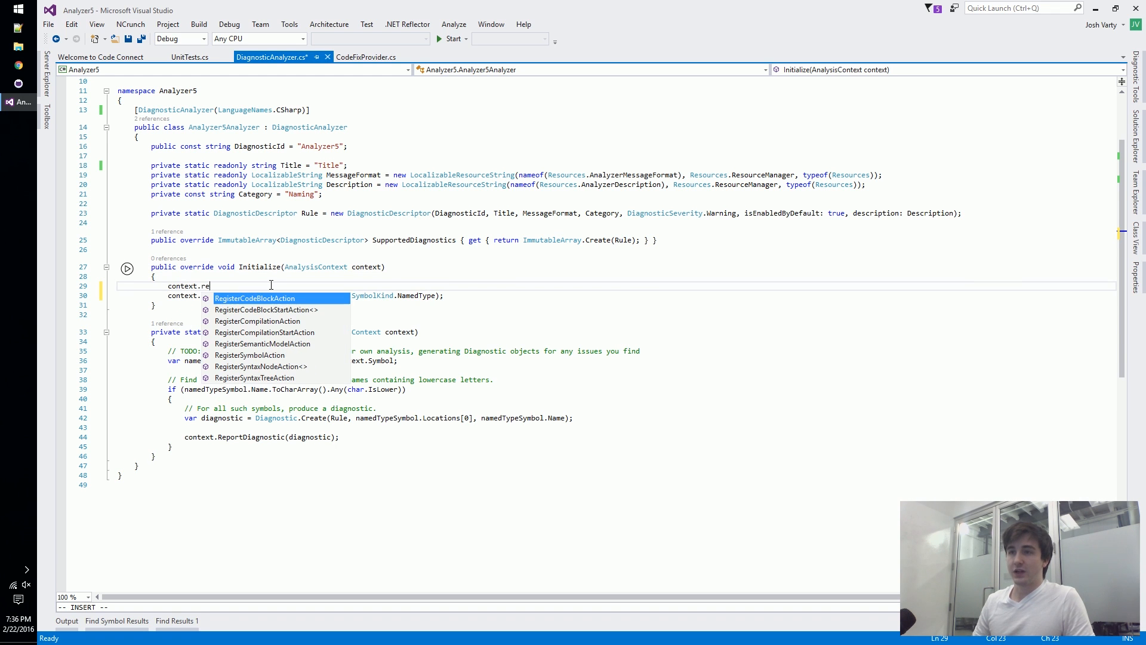
{"action": "type", "text": "g"}
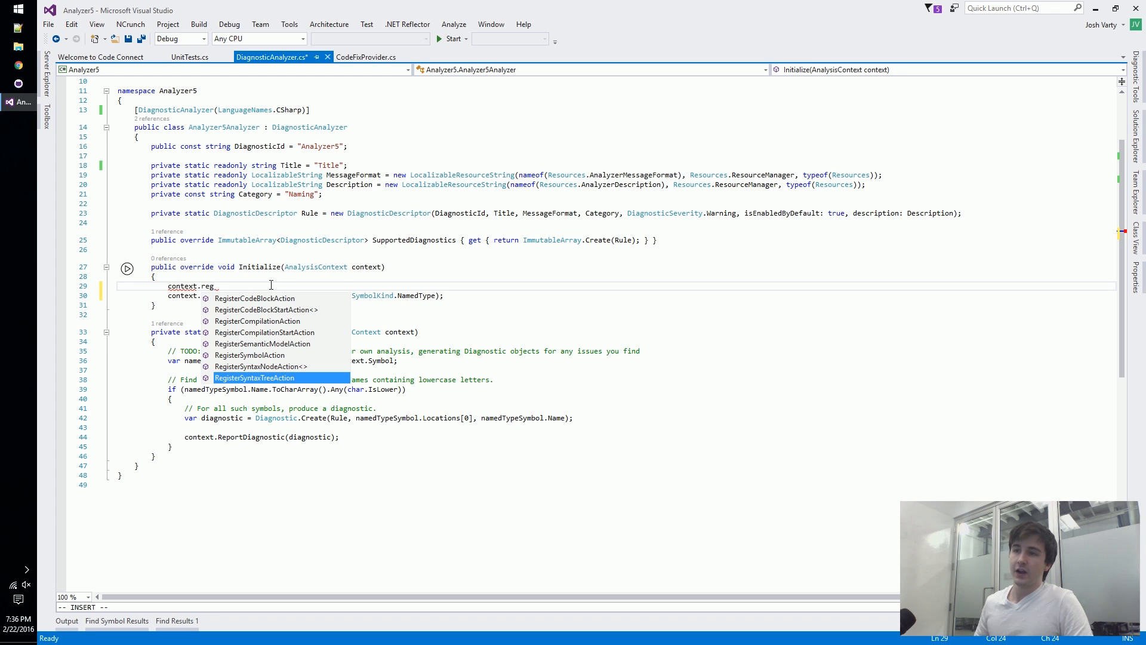
{"action": "mouse_move", "coordinate": [255, 377]}
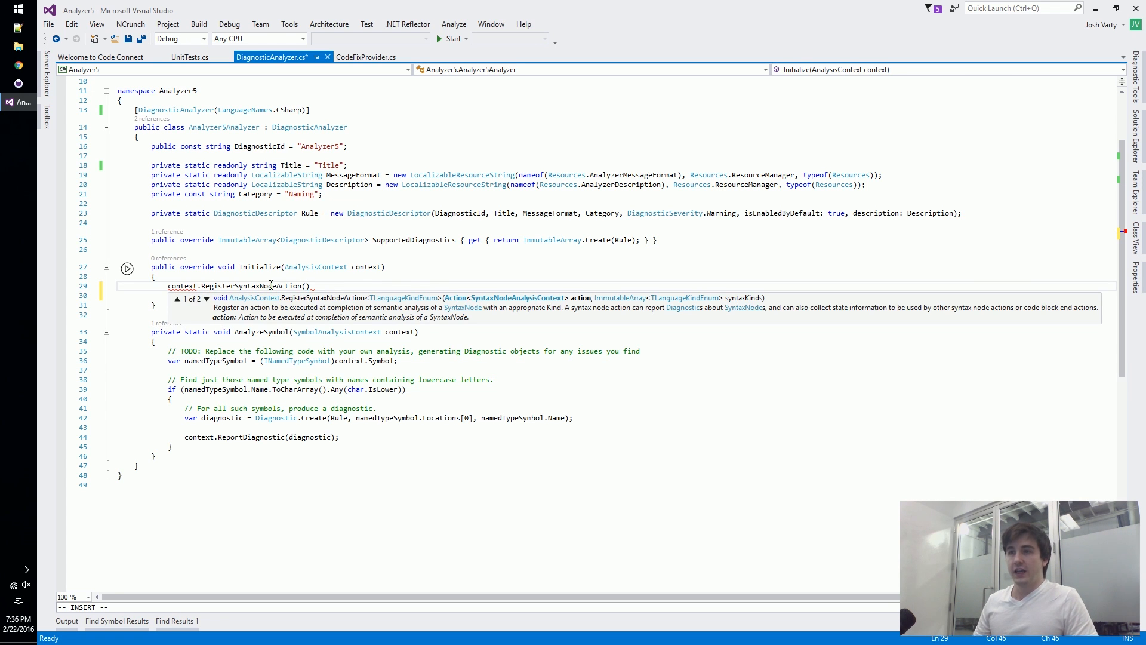
{"action": "type", "text": "null"}
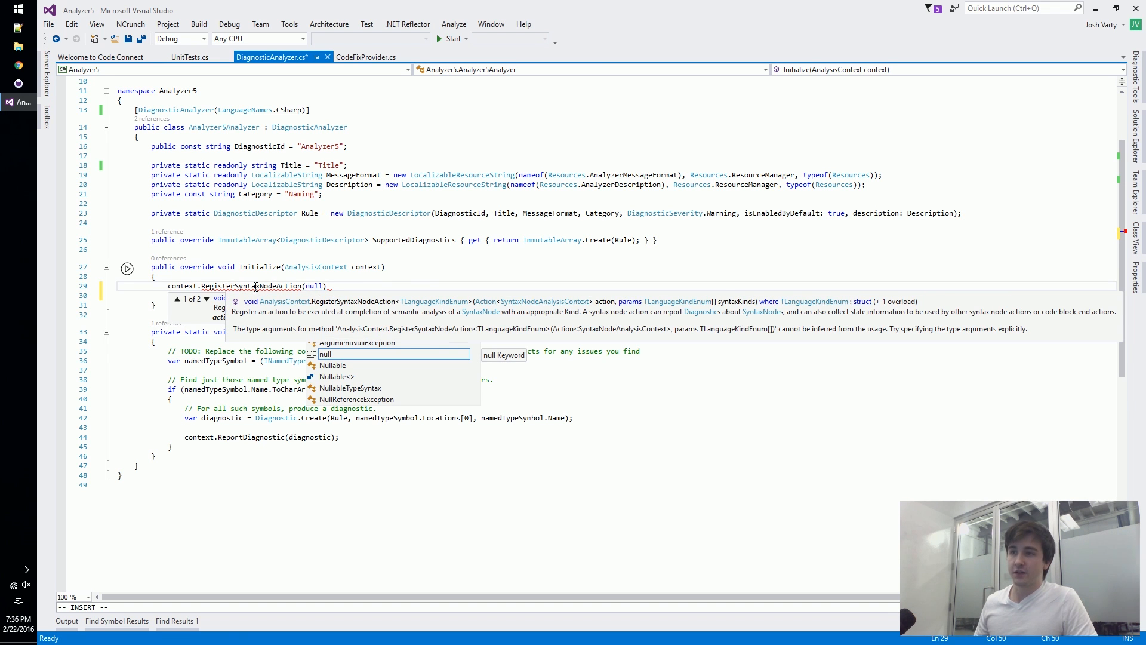
{"action": "type", "text": ","}
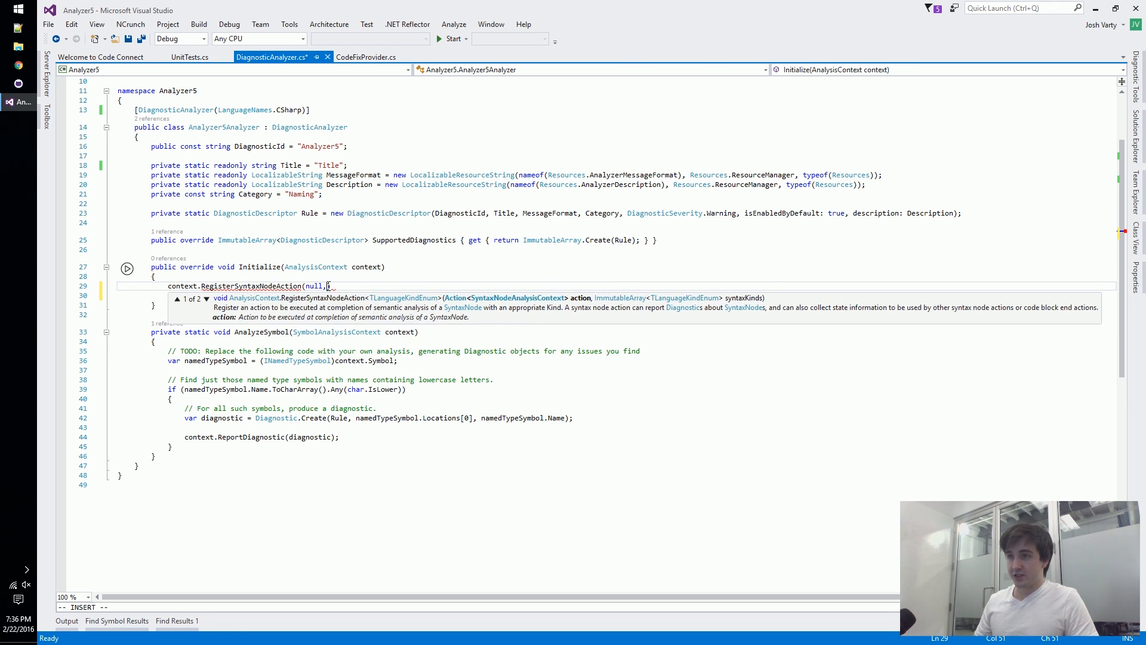
{"action": "type", "text": "Syl"}
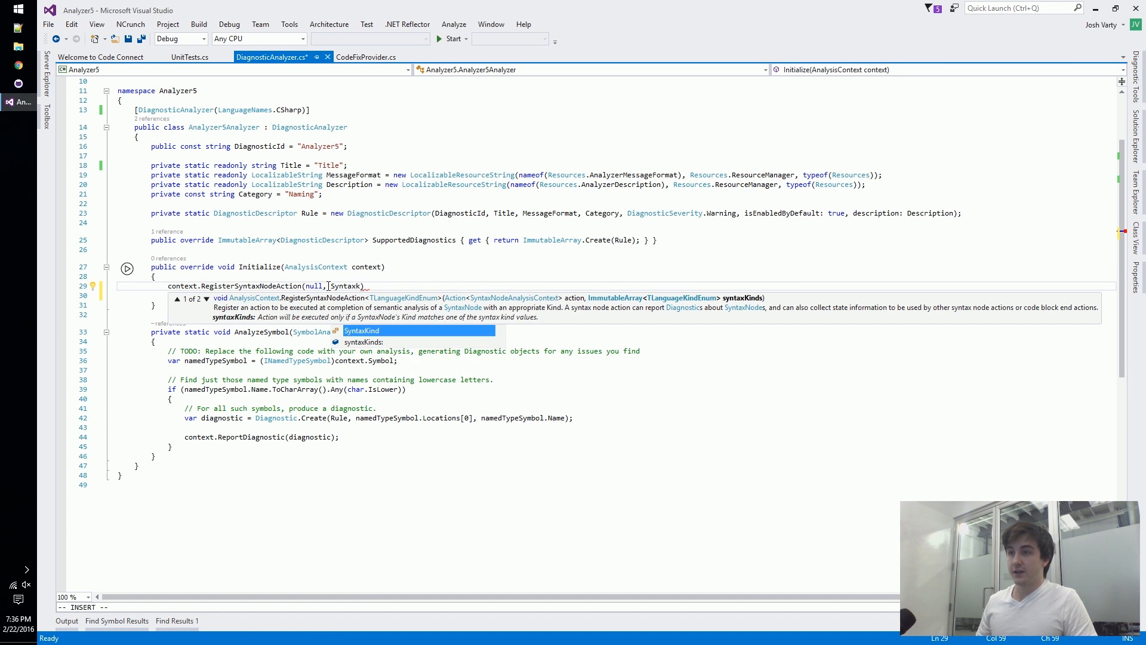
{"action": "type", "text": "invoc"}
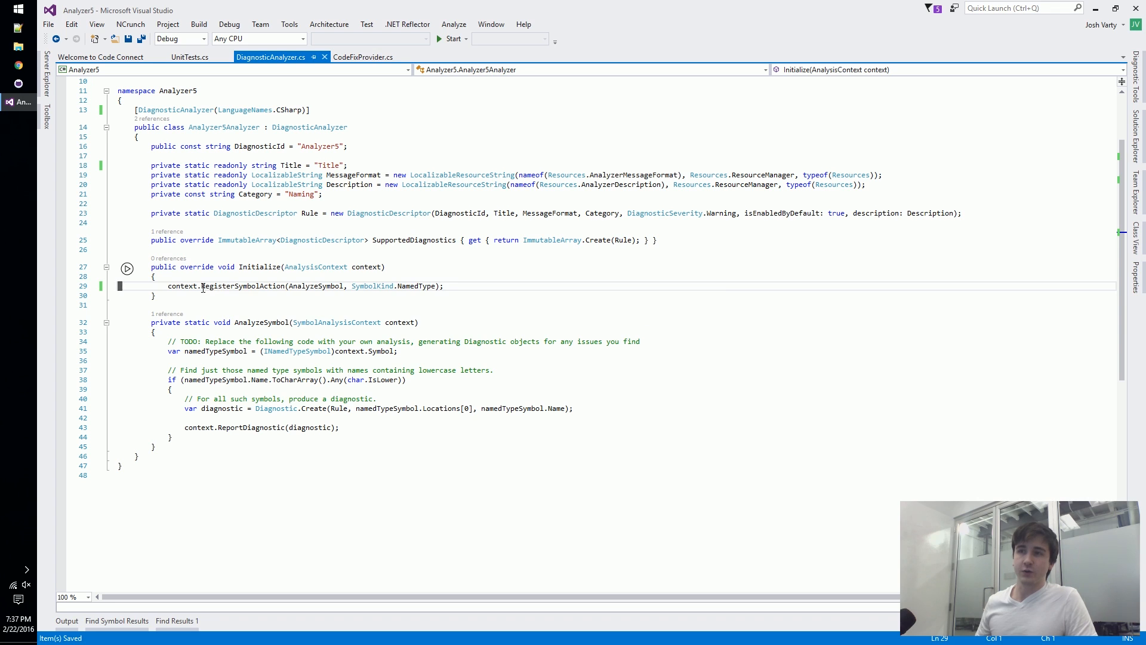
{"action": "mouse_move", "coordinate": [303, 286]}
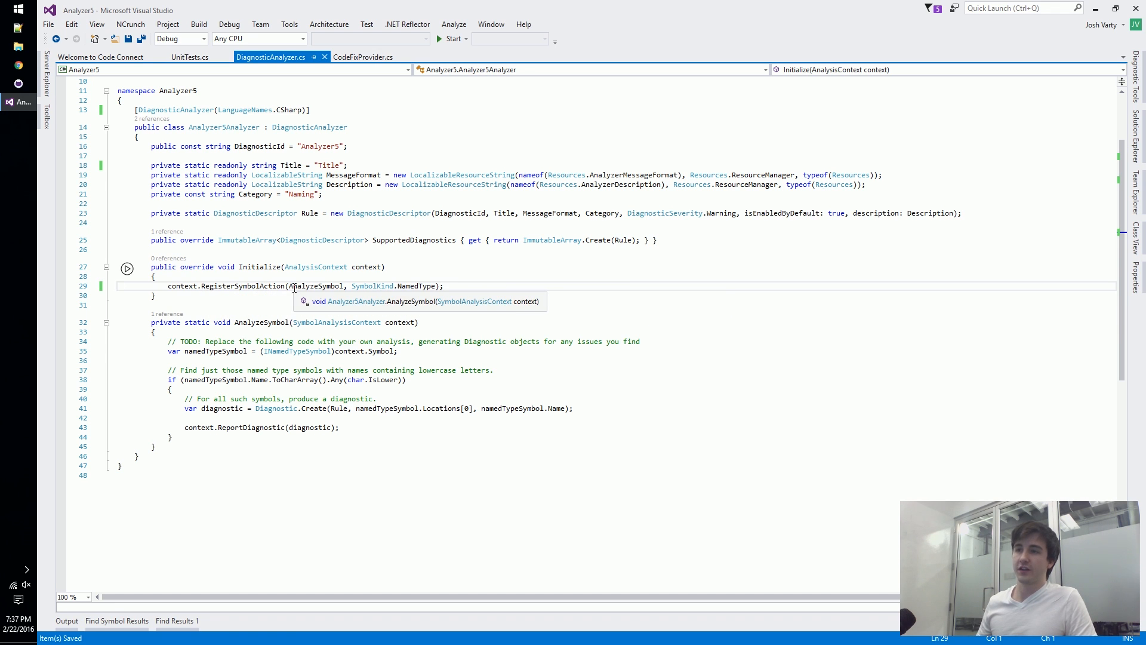
{"action": "mouse_move", "coordinate": [327, 286]}
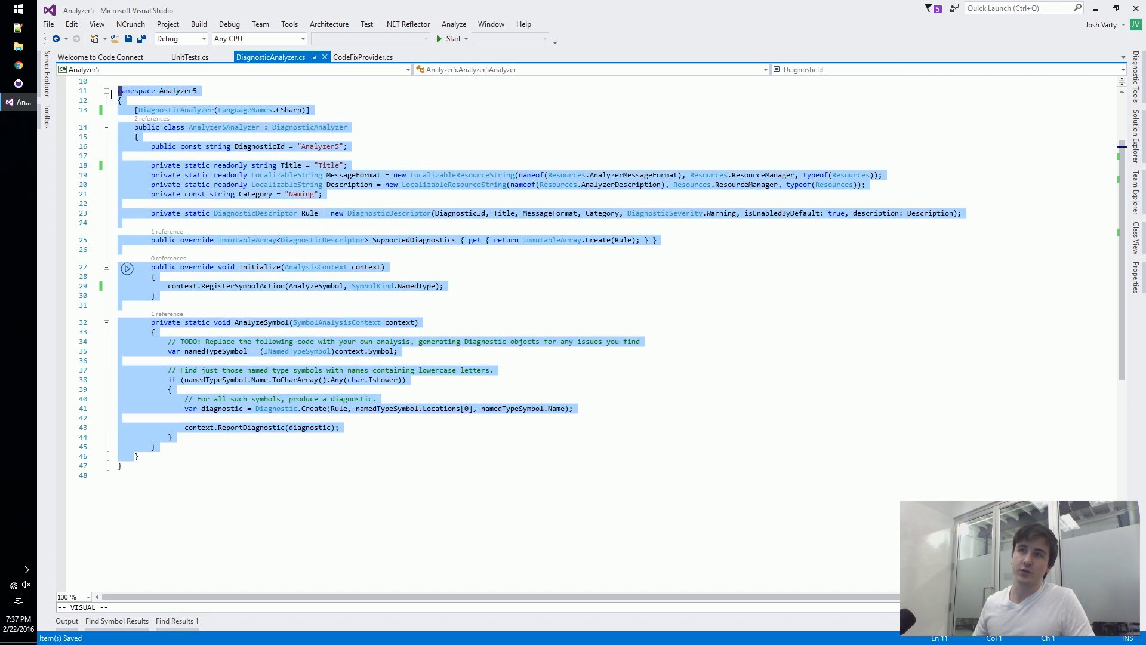
{"action": "left_click", "coordinate": [291, 295]}
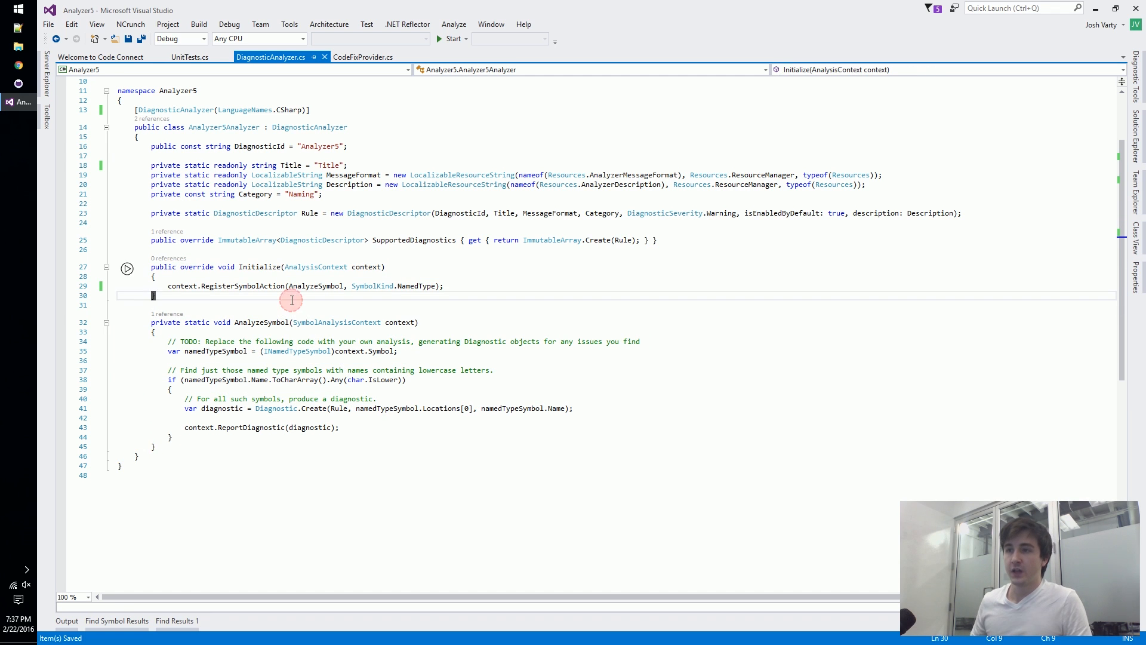
{"action": "mouse_move", "coordinate": [261, 286]}
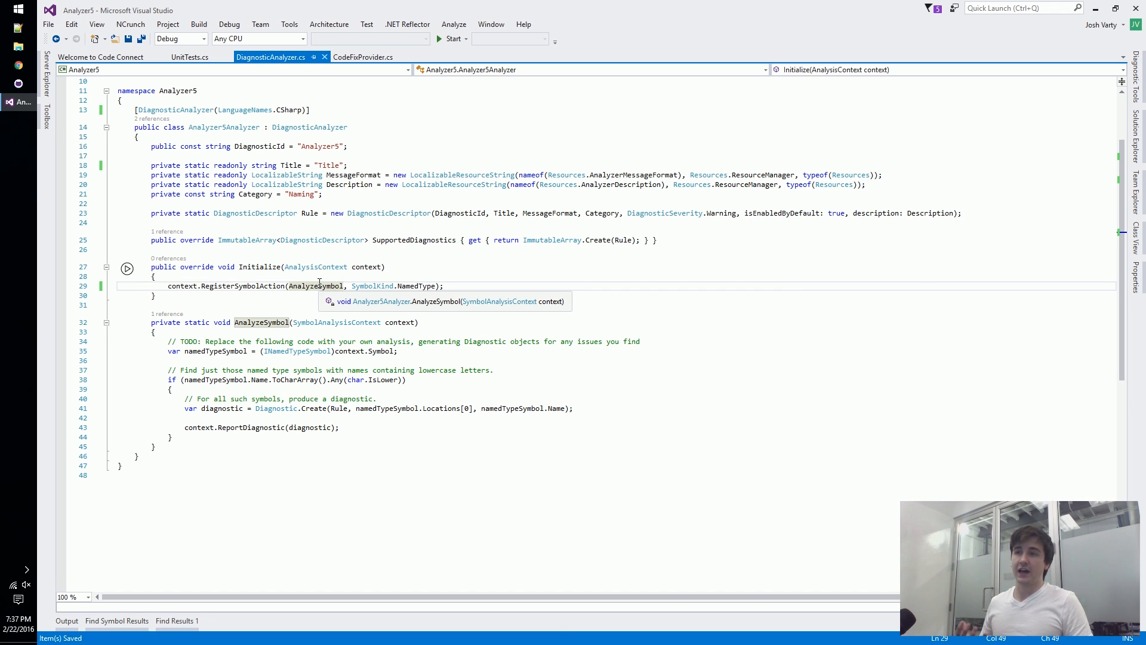
{"action": "mouse_move", "coordinate": [395, 322]}
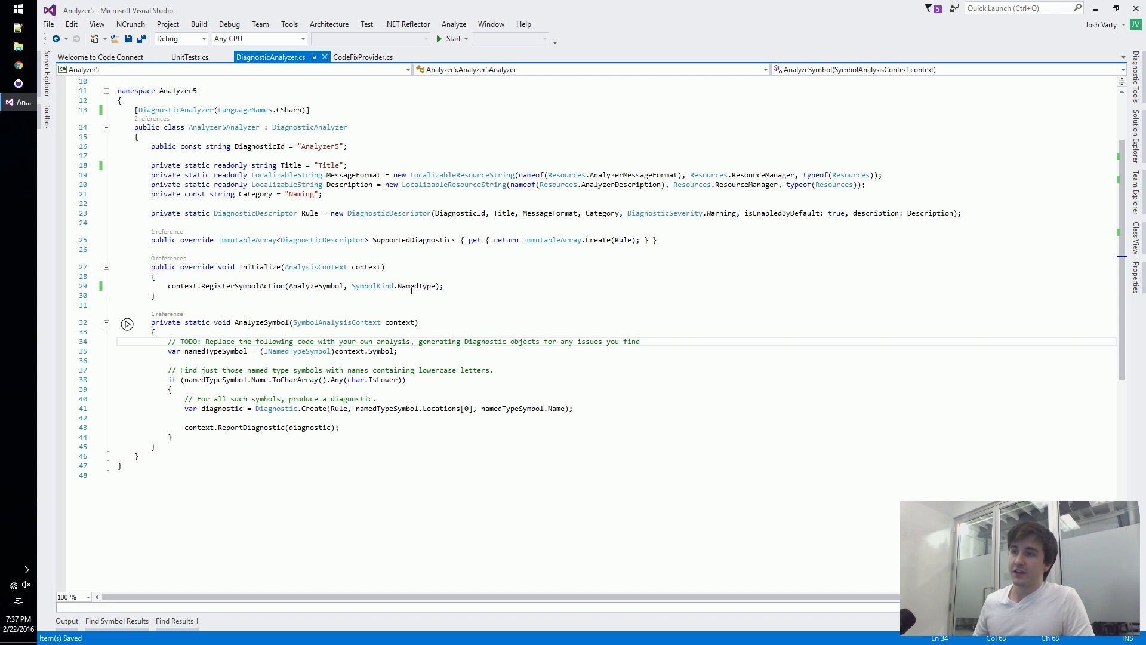
{"action": "mouse_move", "coordinate": [289, 350]}
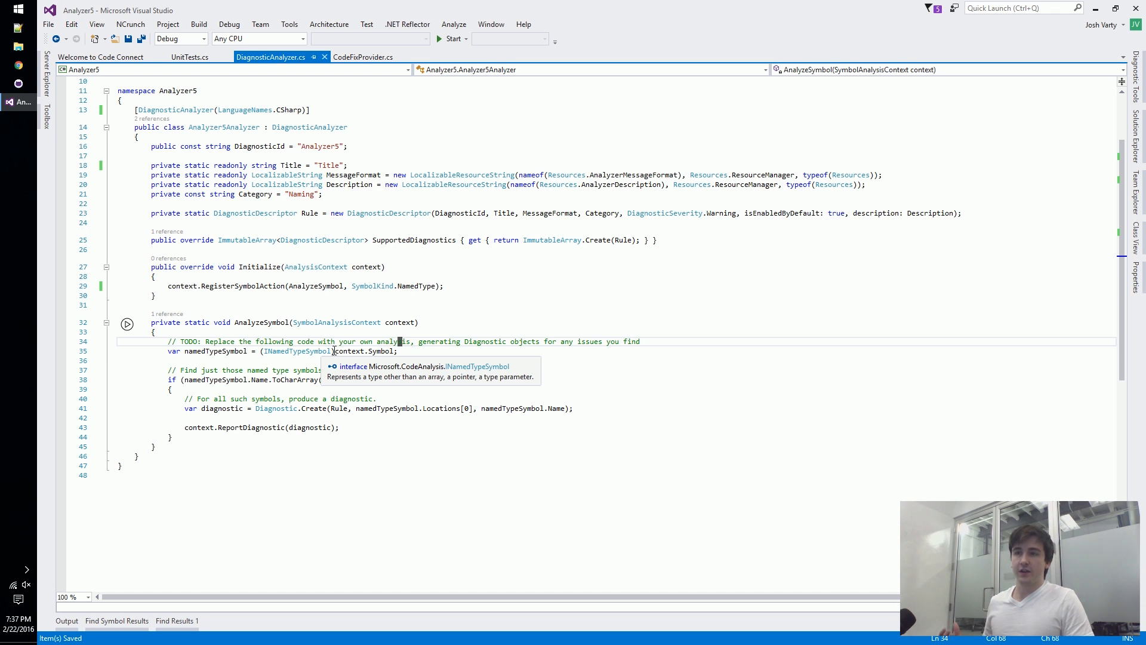
{"action": "mouse_move", "coordinate": [224, 351]}
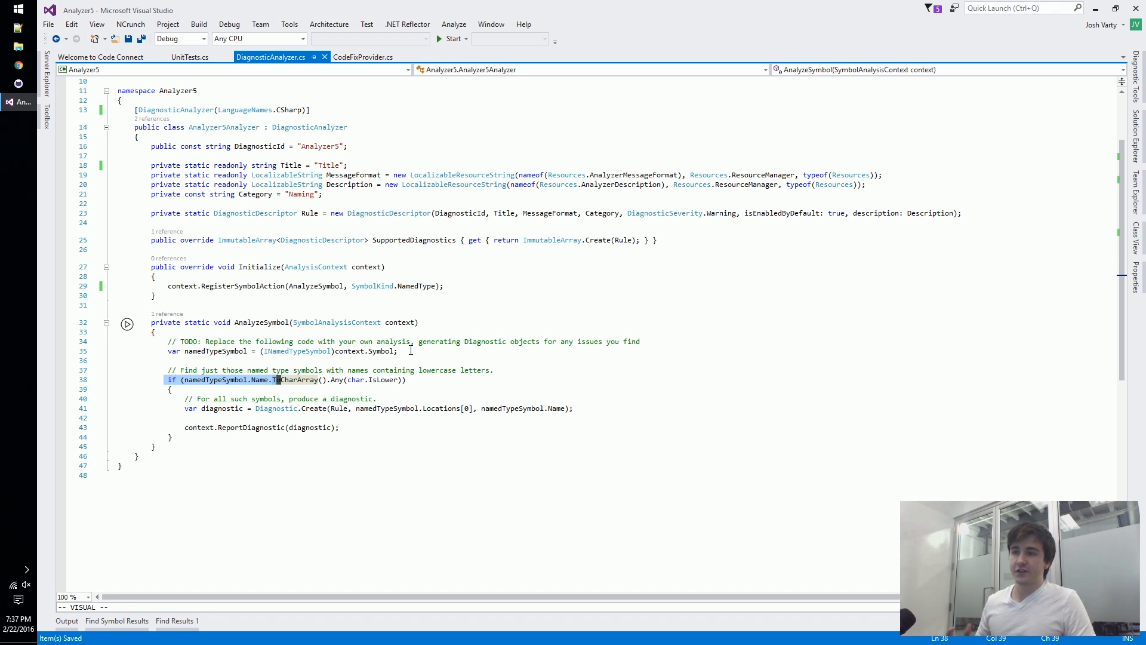
{"action": "left_click", "coordinate": [310, 408]}
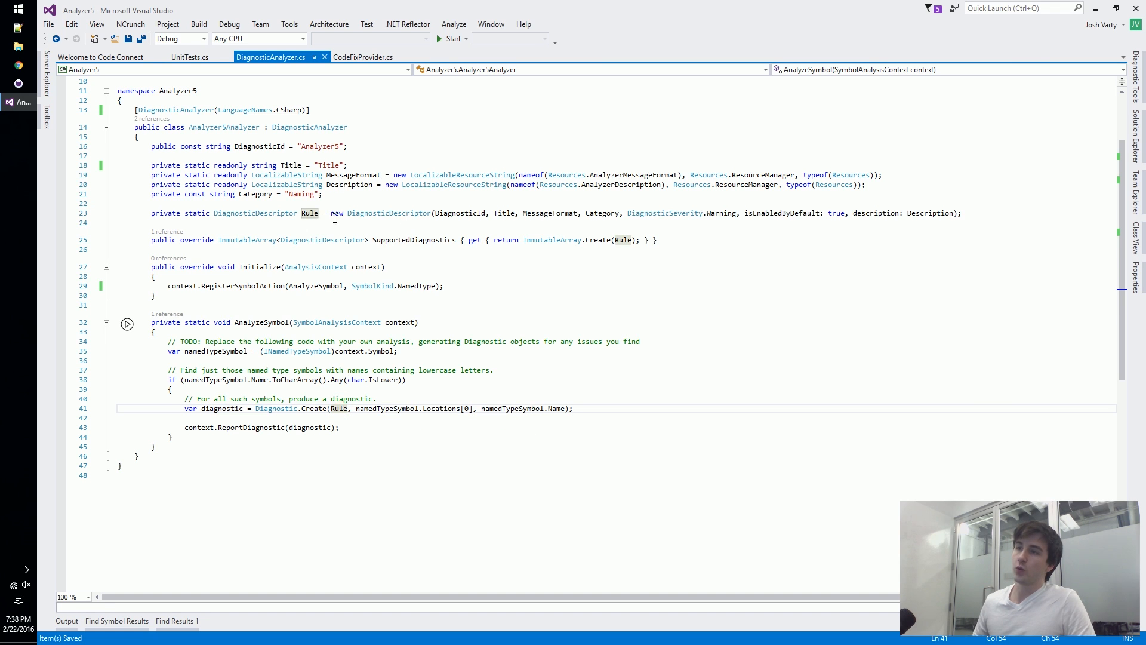
{"action": "mouse_move", "coordinate": [447, 408]}
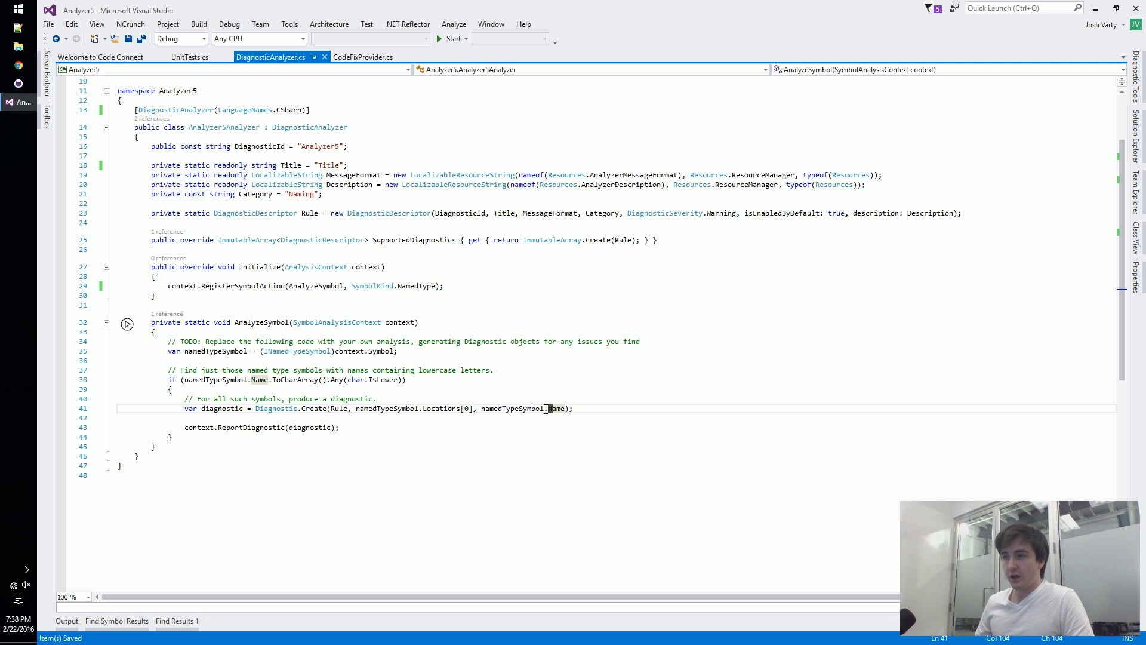
{"action": "left_click", "coordinate": [552, 408]}
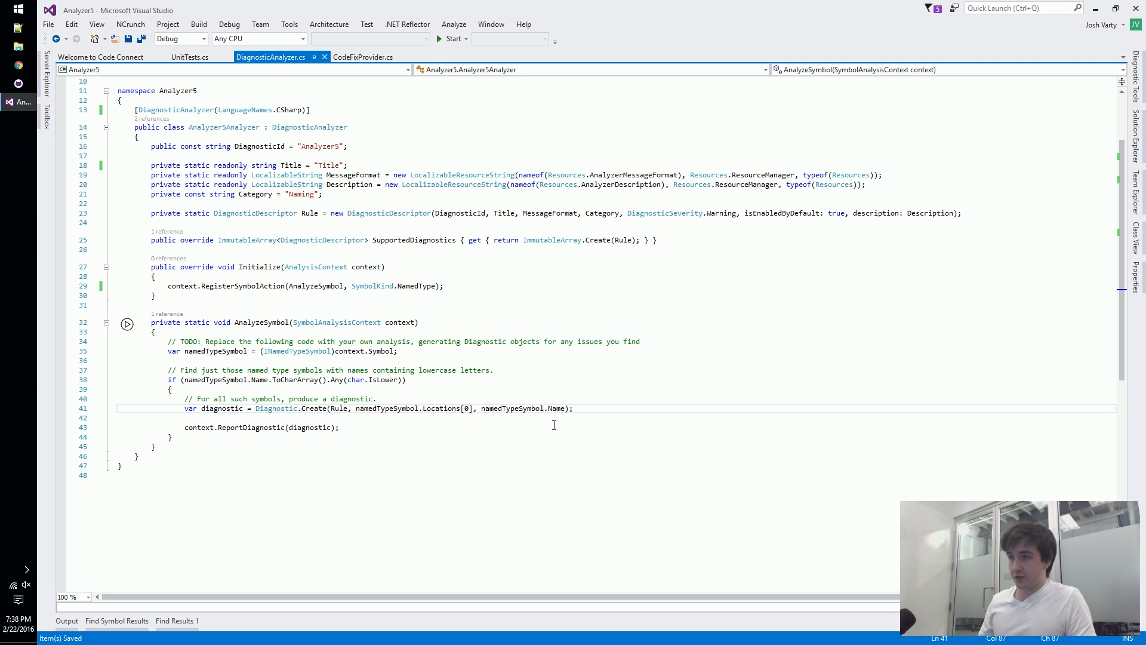